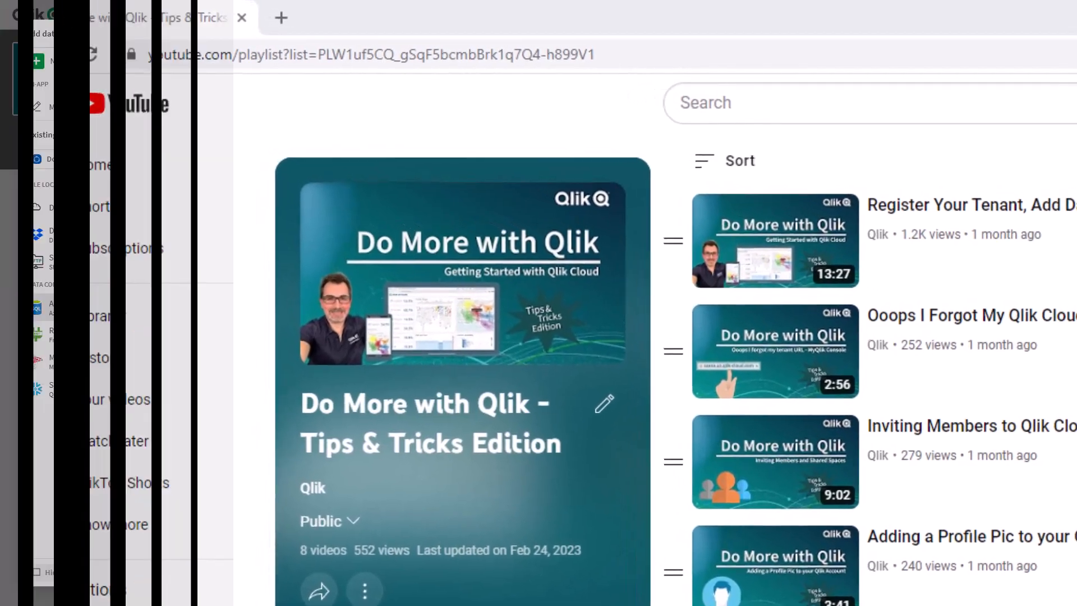
Go to the Qlik Learning portal home page and scroll to the Quick Start tour video.
click(1031, 73)
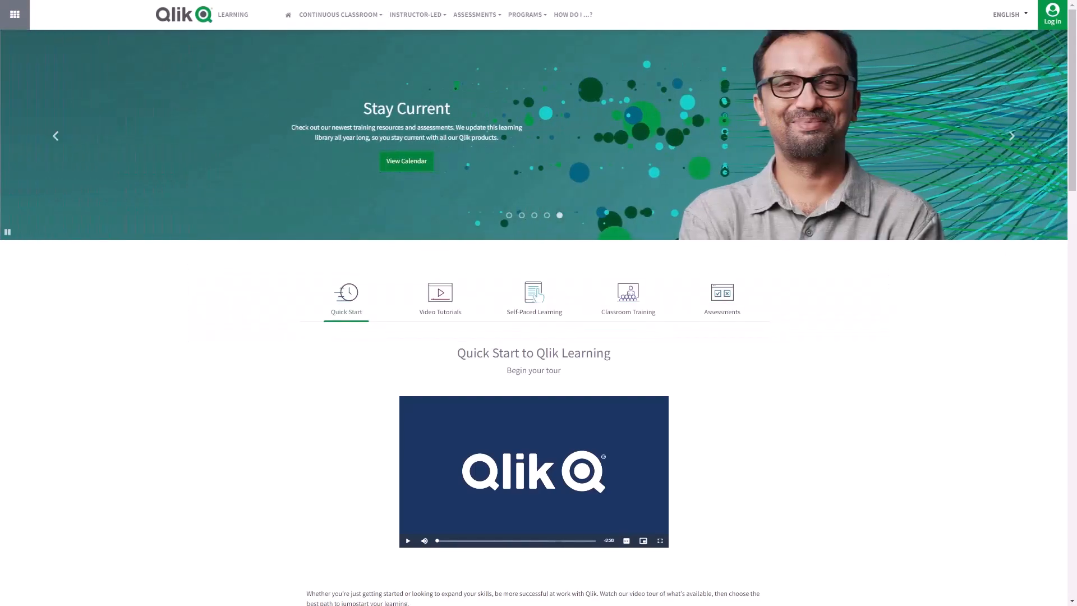
scroll(down, 3)
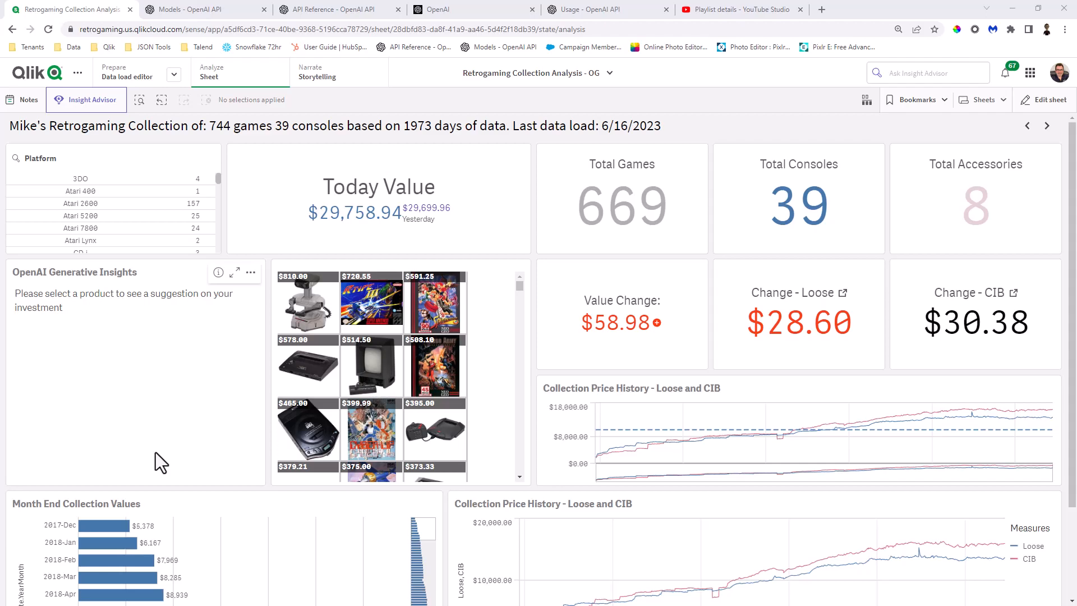
mouse_move(171, 427)
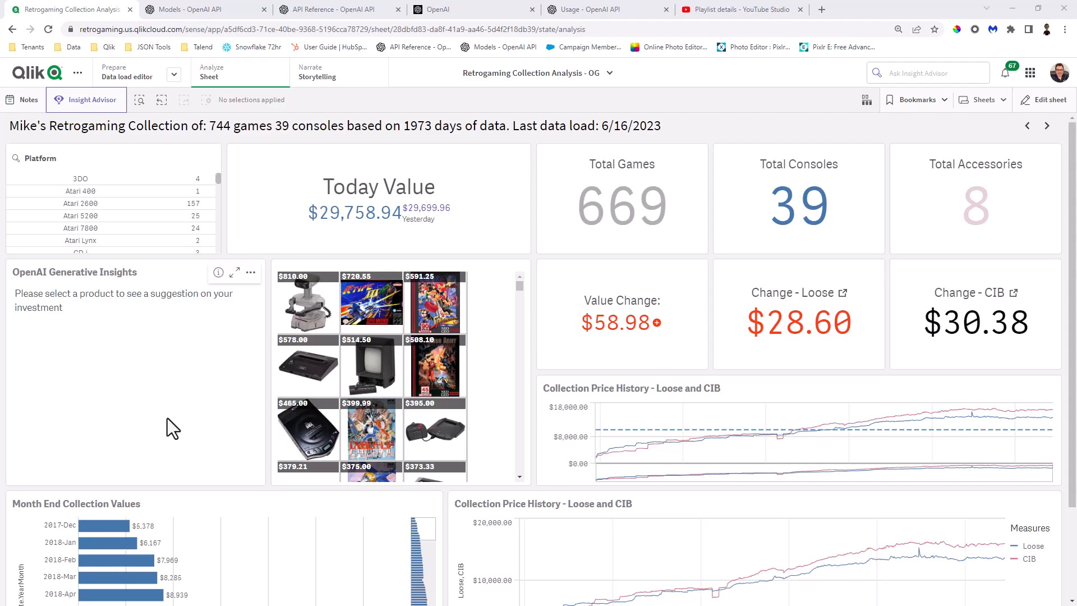
mouse_move(158, 372)
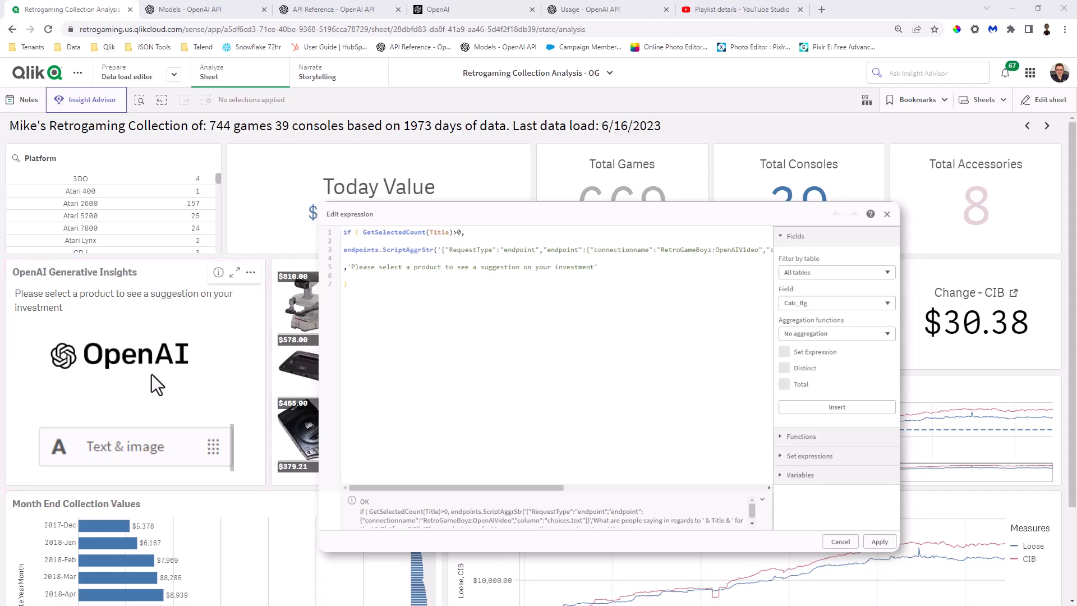
click(839, 541)
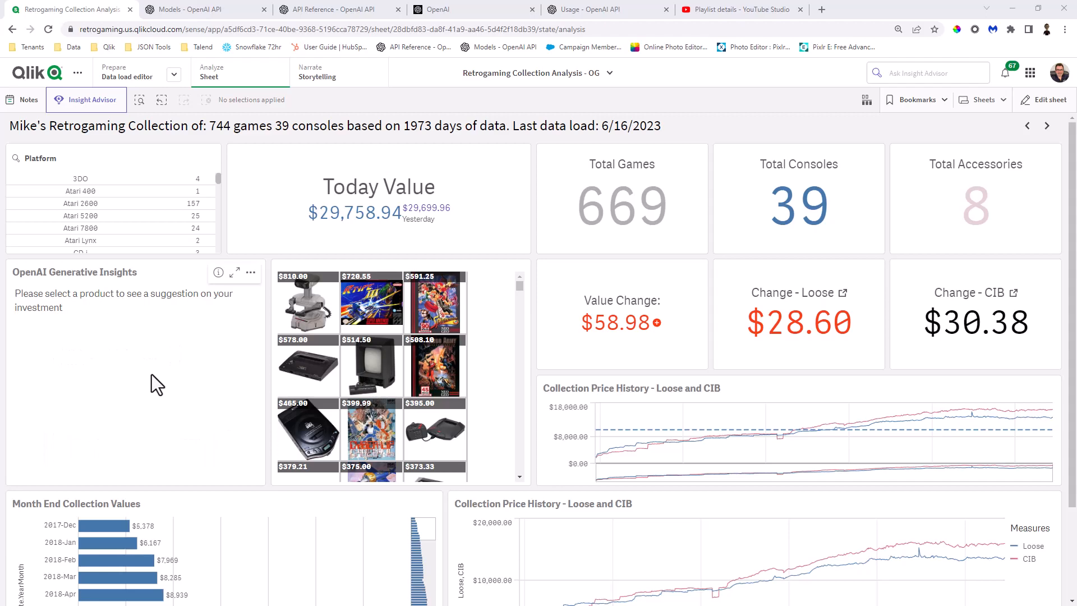
mouse_move(268, 356)
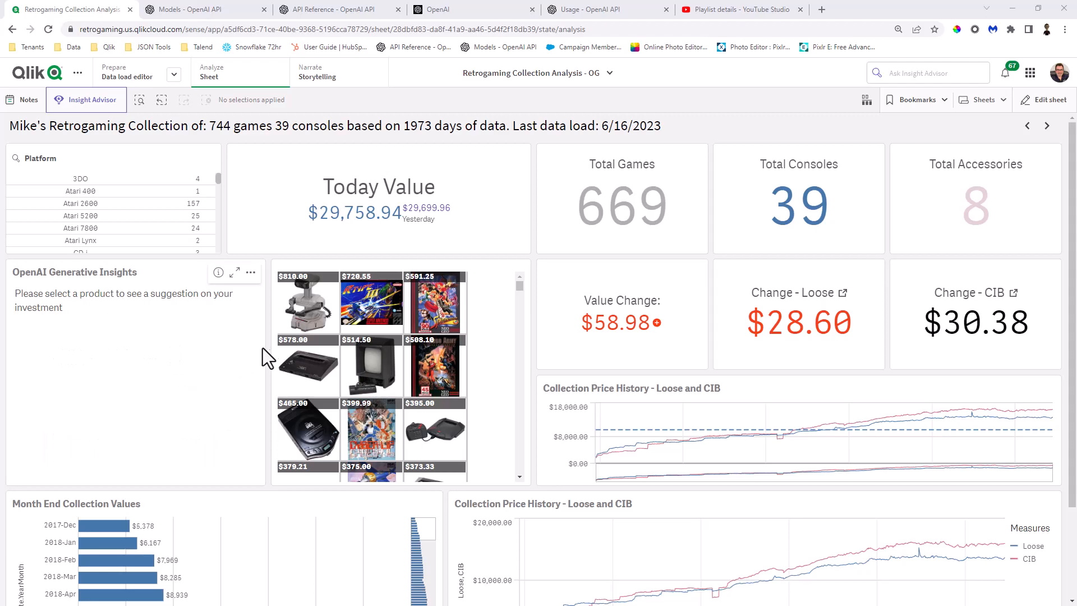
mouse_move(315, 330)
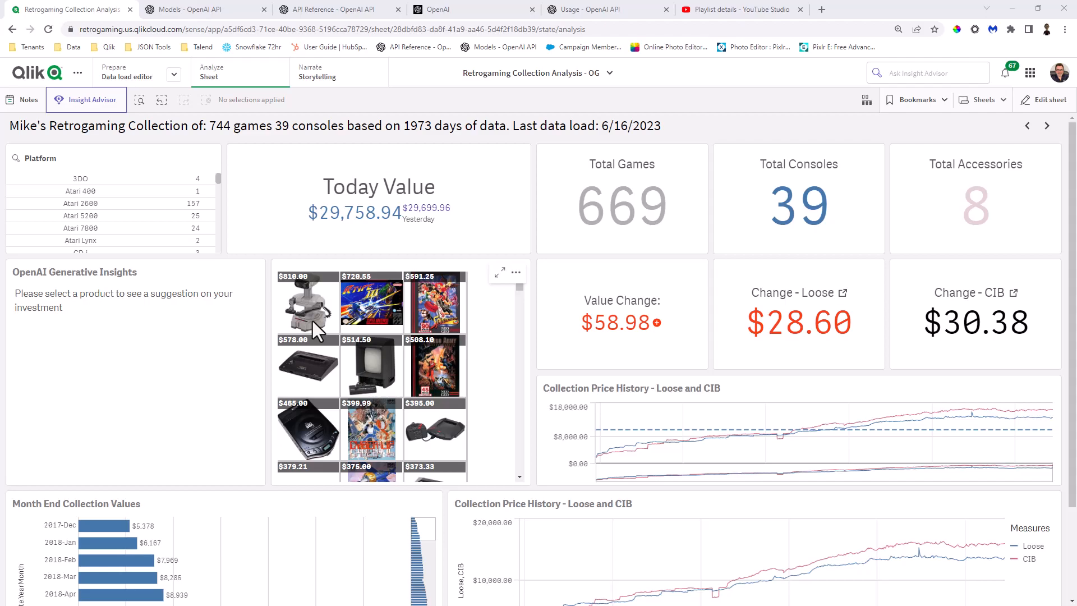
mouse_move(327, 349)
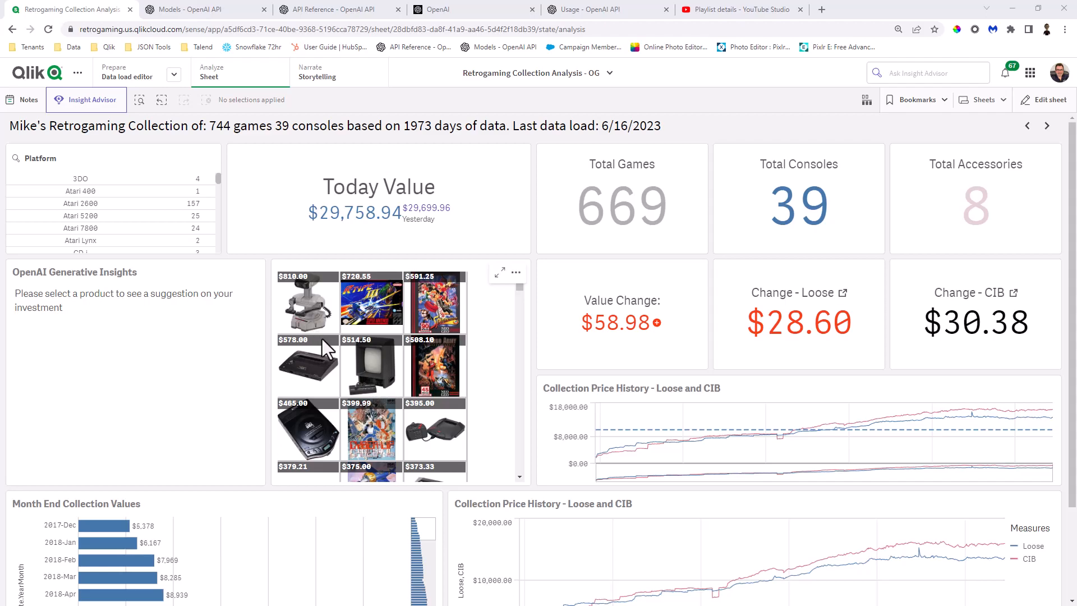
Select the Gyromite (ROB Bundle) tile so the OpenAI panel summarises NES fan opinions.
click(307, 302)
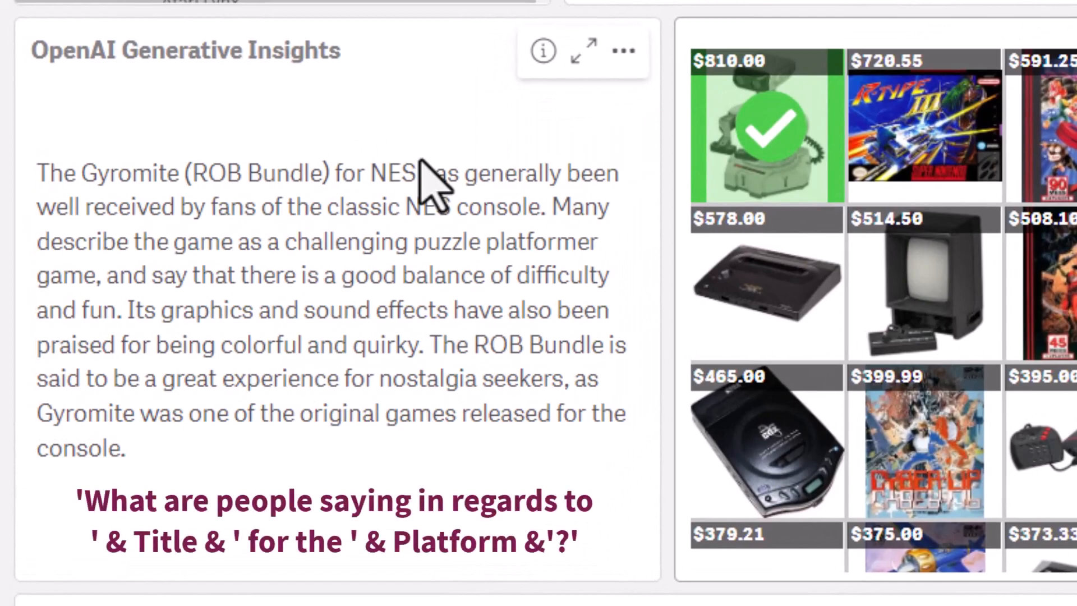
mouse_move(446, 179)
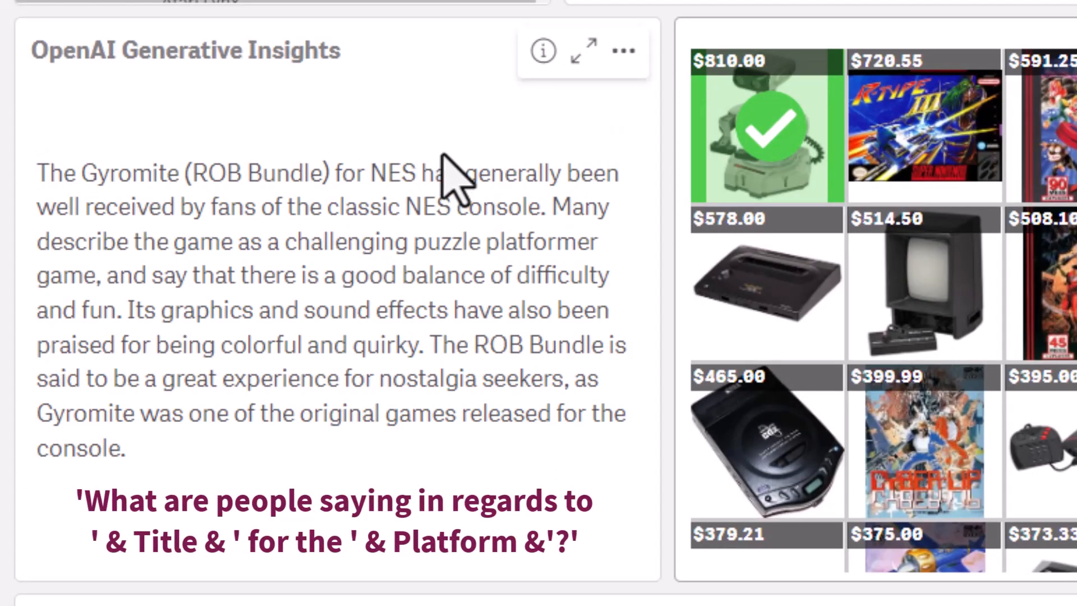
mouse_move(220, 214)
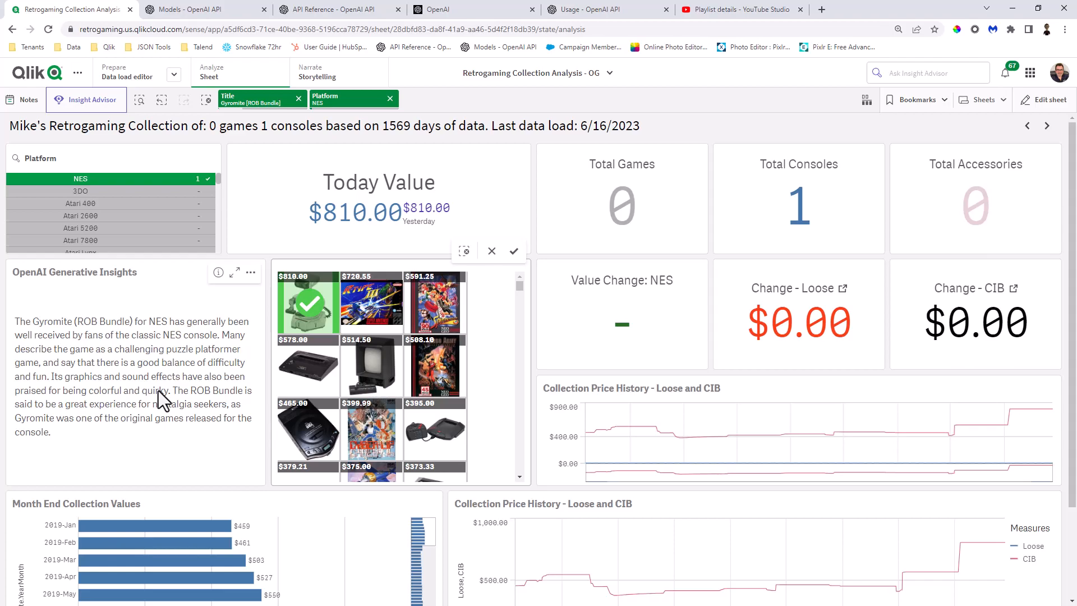
mouse_move(171, 402)
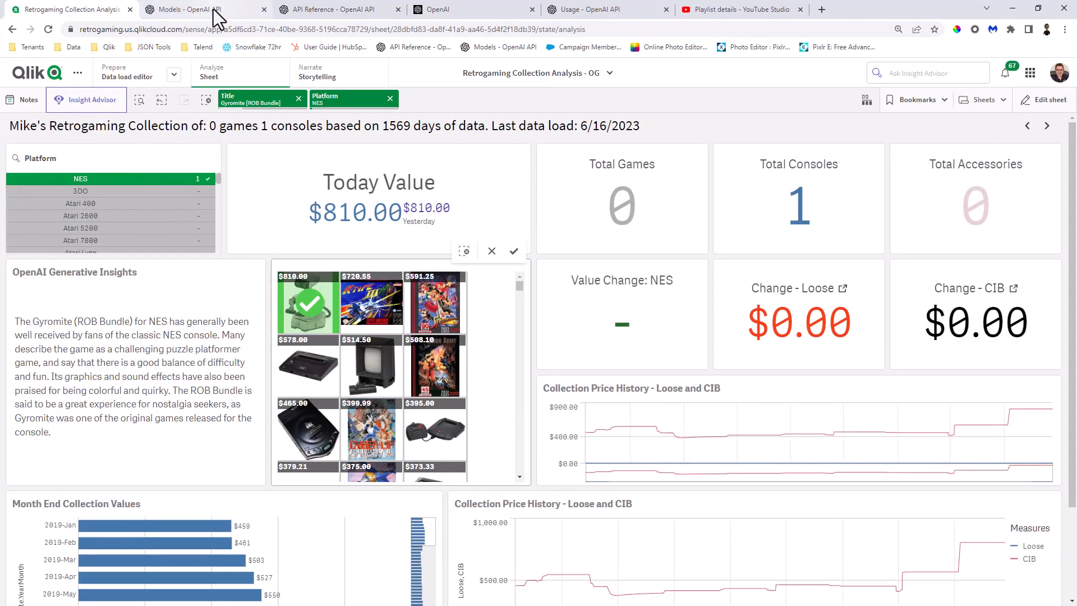
click(337, 9)
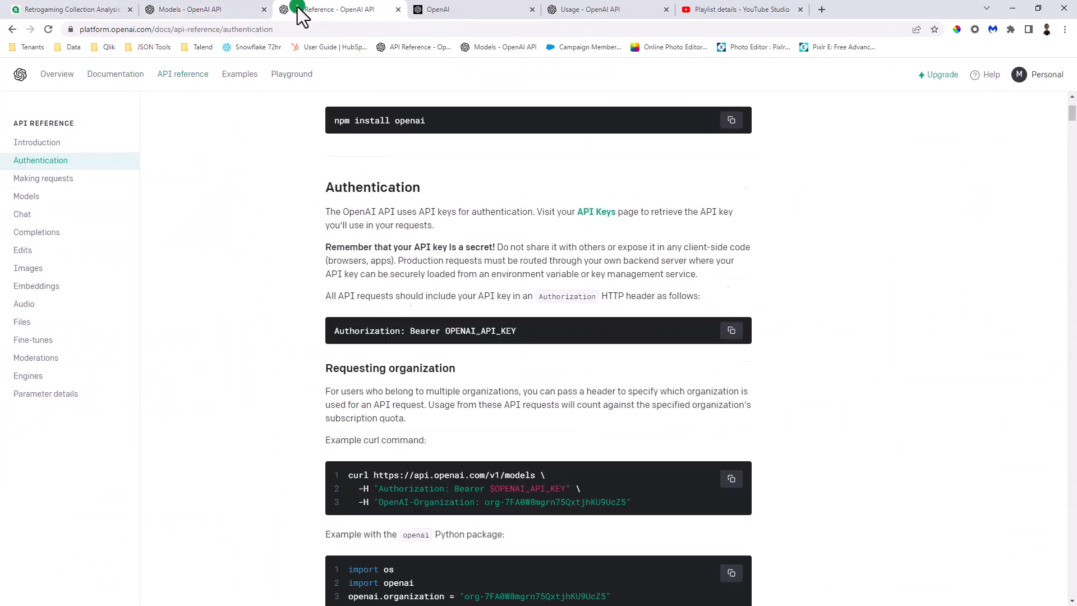
mouse_move(278, 118)
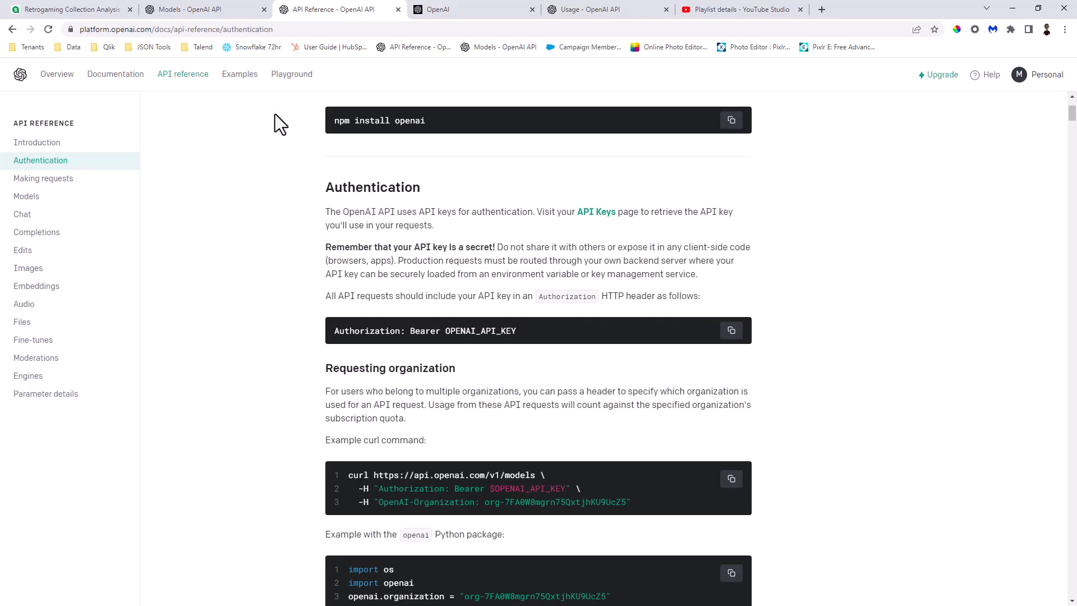
mouse_move(219, 128)
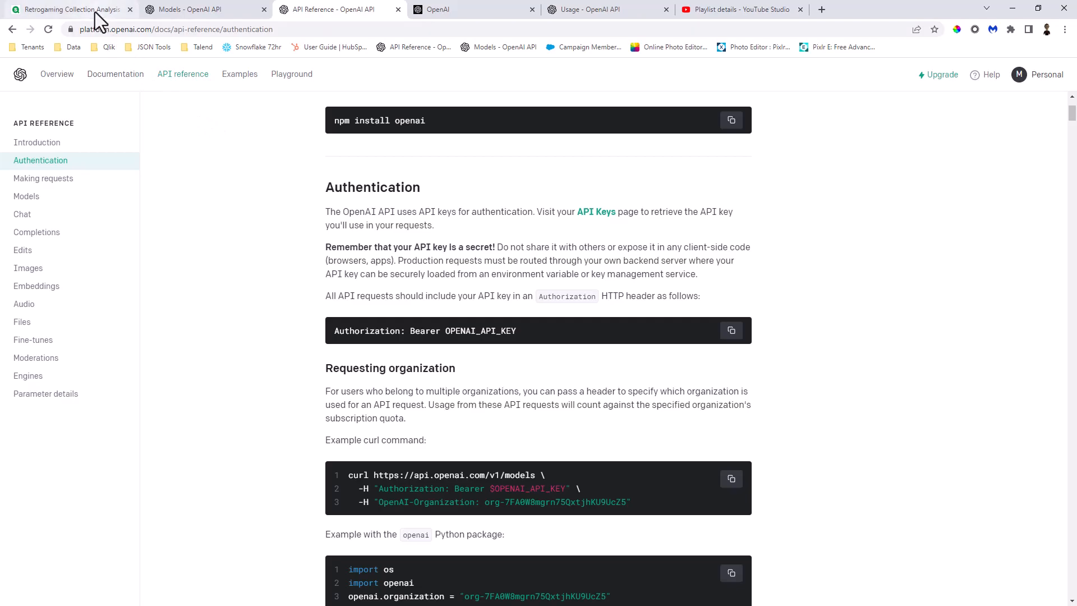
click(65, 11)
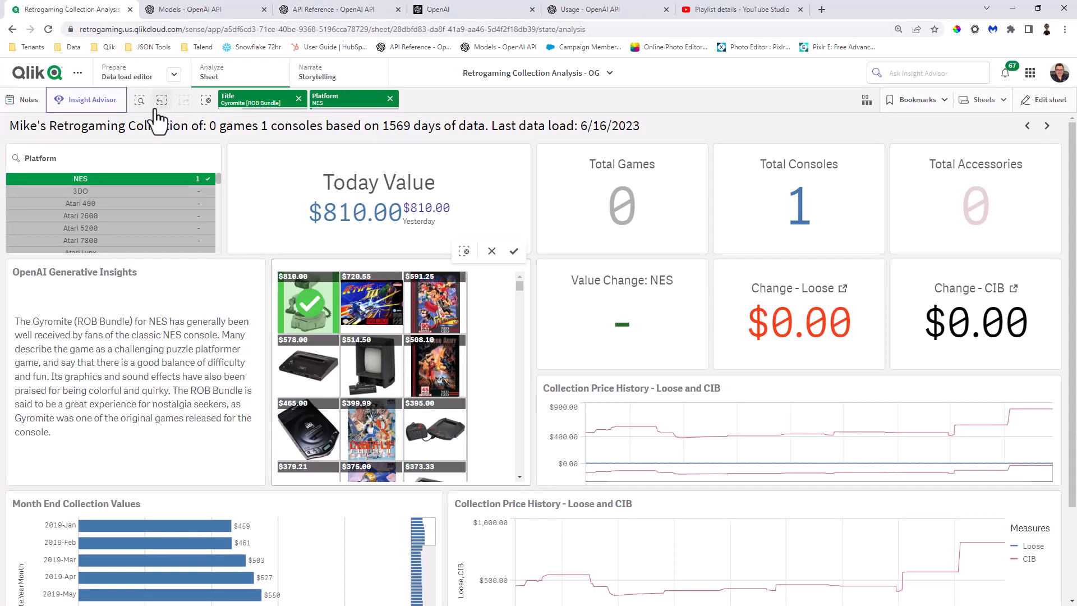
mouse_move(145, 82)
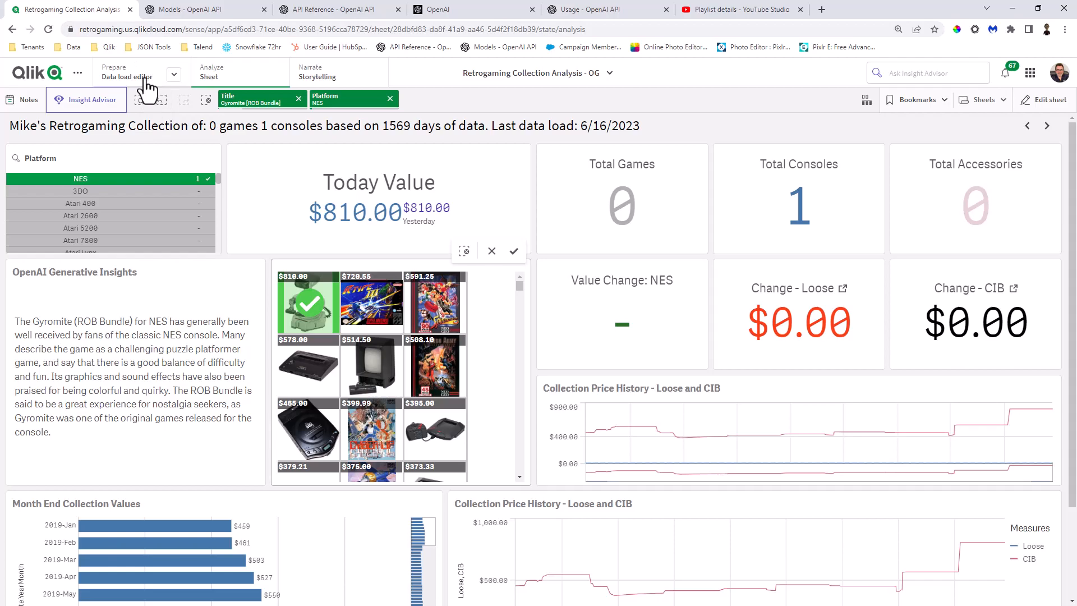
Enter the Data load editor and start creating a new data connection.
click(127, 72)
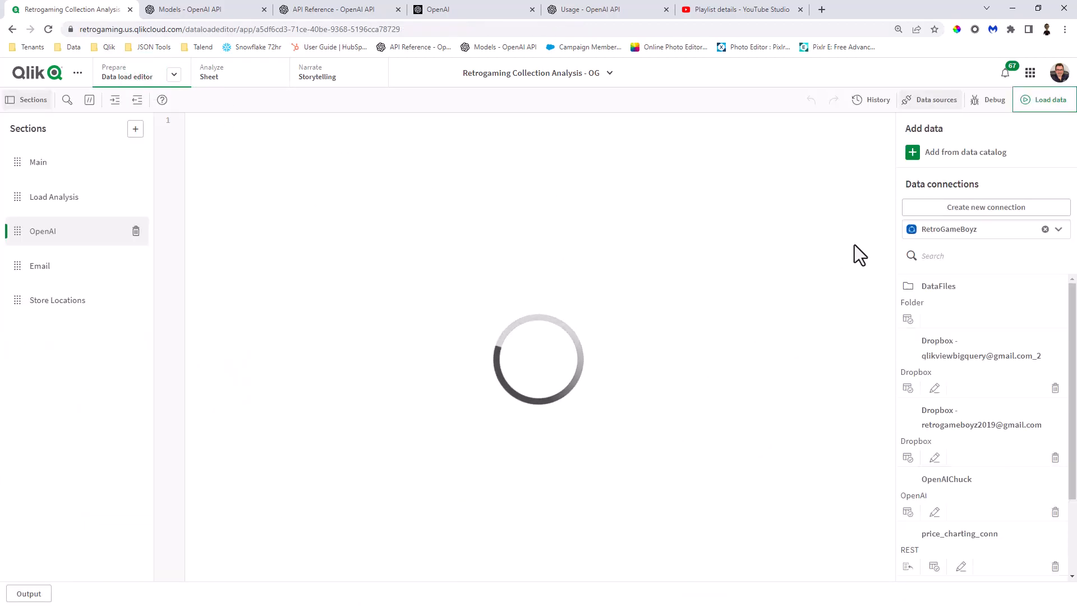
click(985, 206)
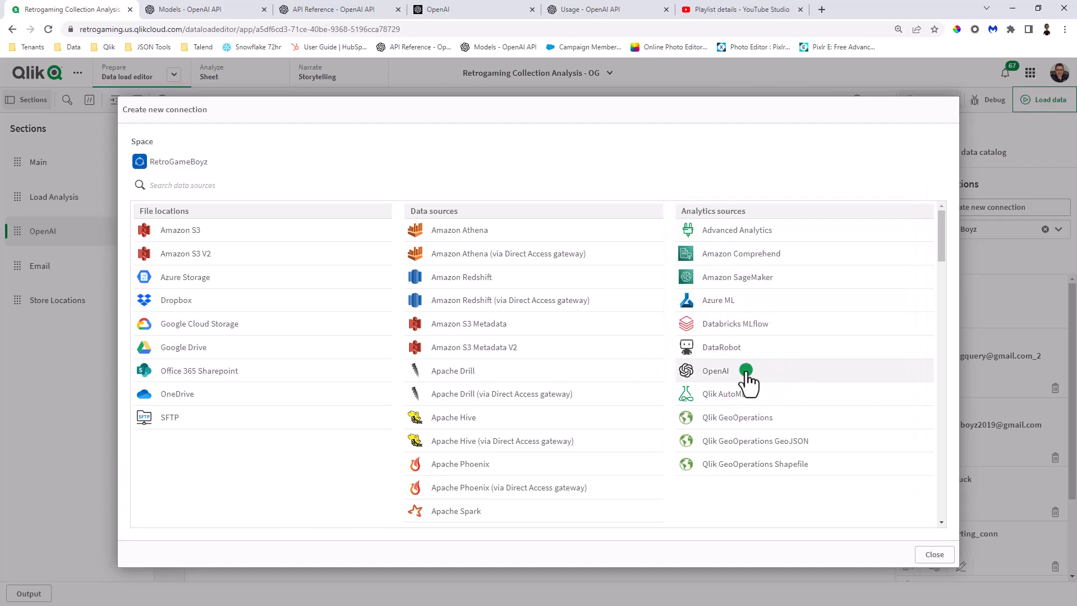
Choose OpenAI as the source with the 'OpenAI Completions API (GPT-3) - Rows' configuration.
click(715, 370)
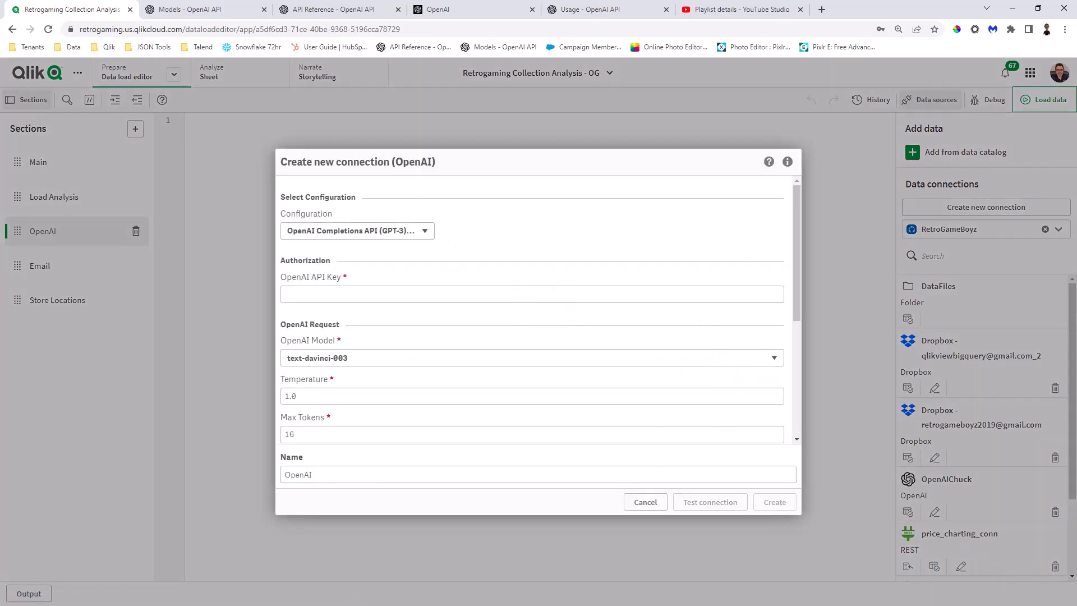
mouse_move(423, 267)
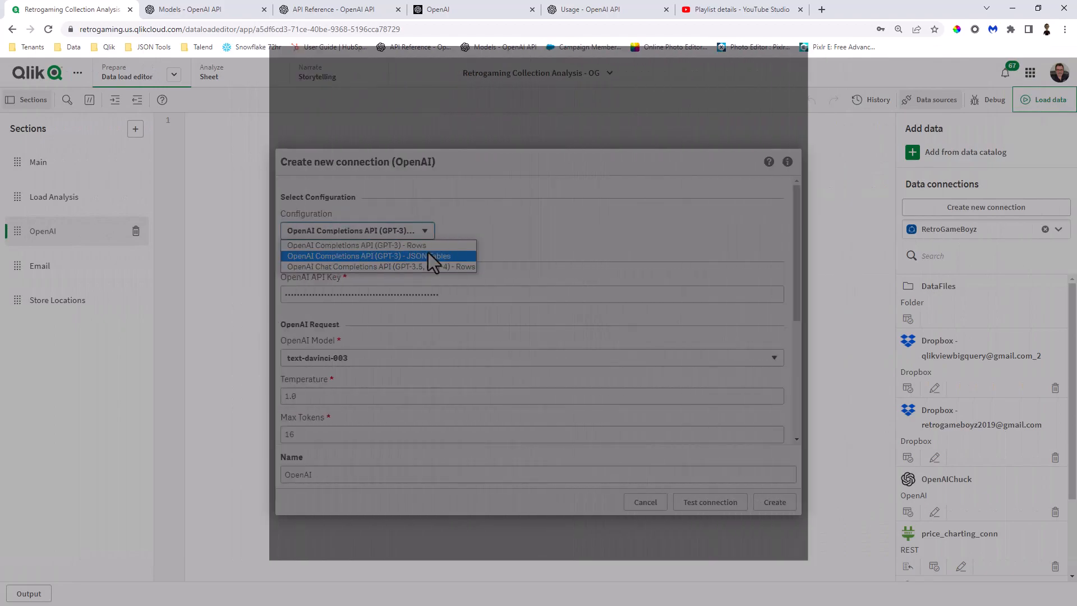
click(378, 256)
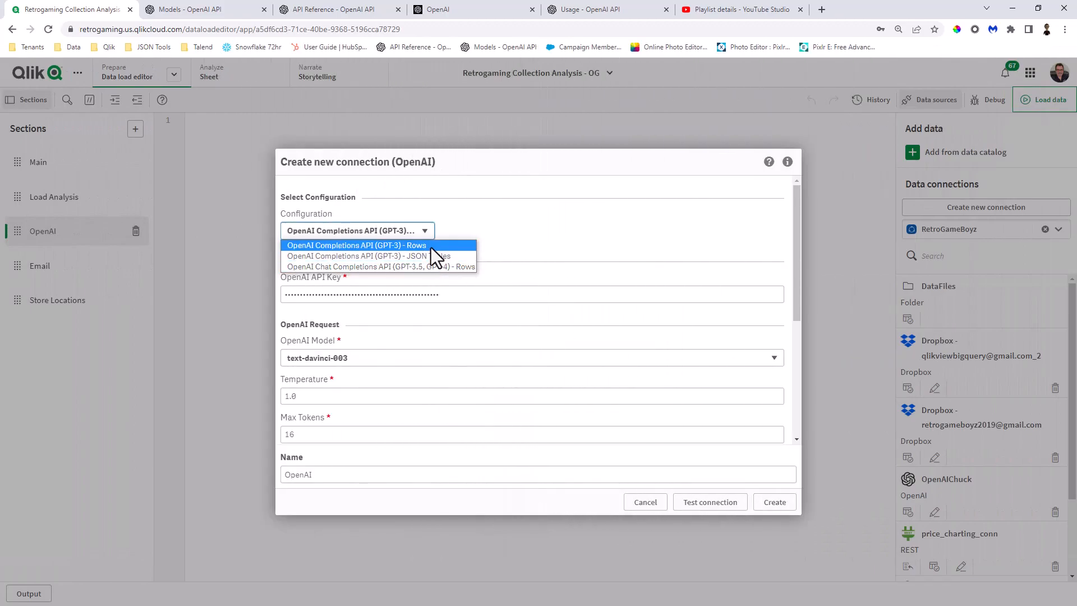
click(356, 246)
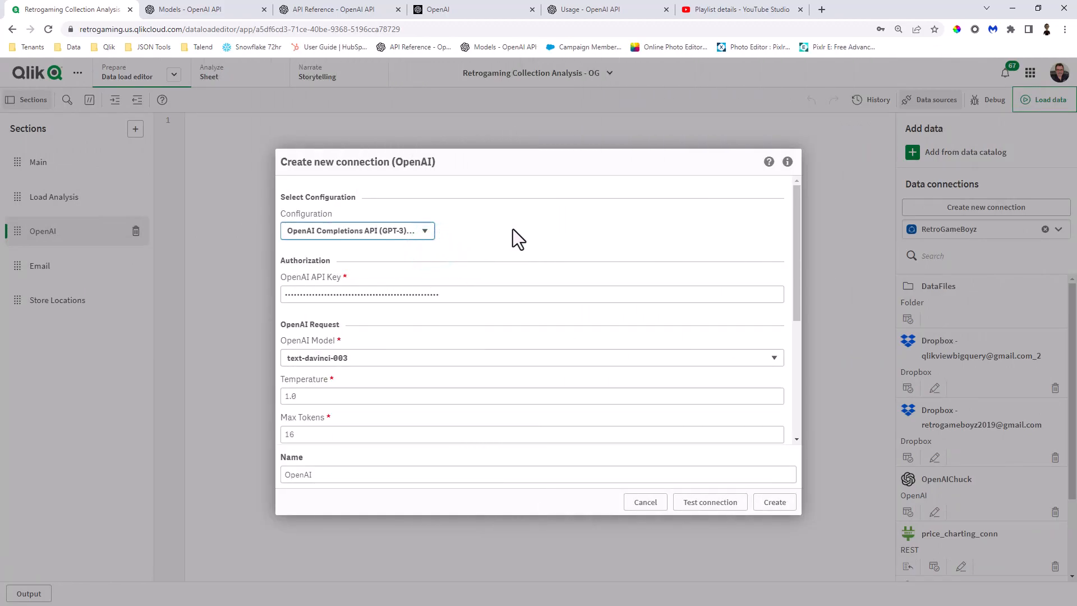
scroll(down, 3)
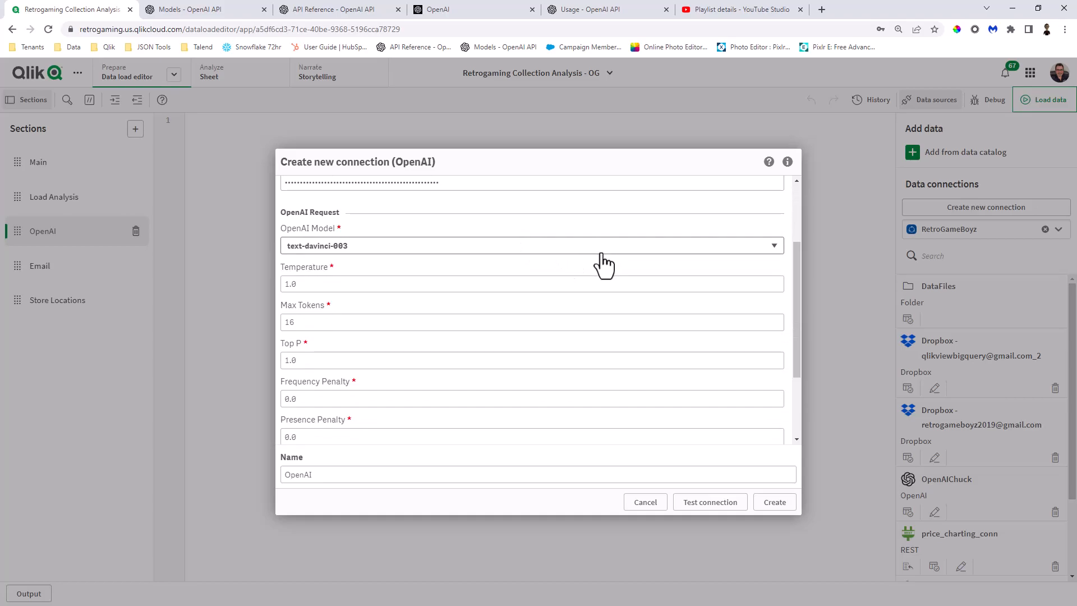
Keep text-davinci-003 as the model and bring up OpenAI's Models documentation.
click(771, 246)
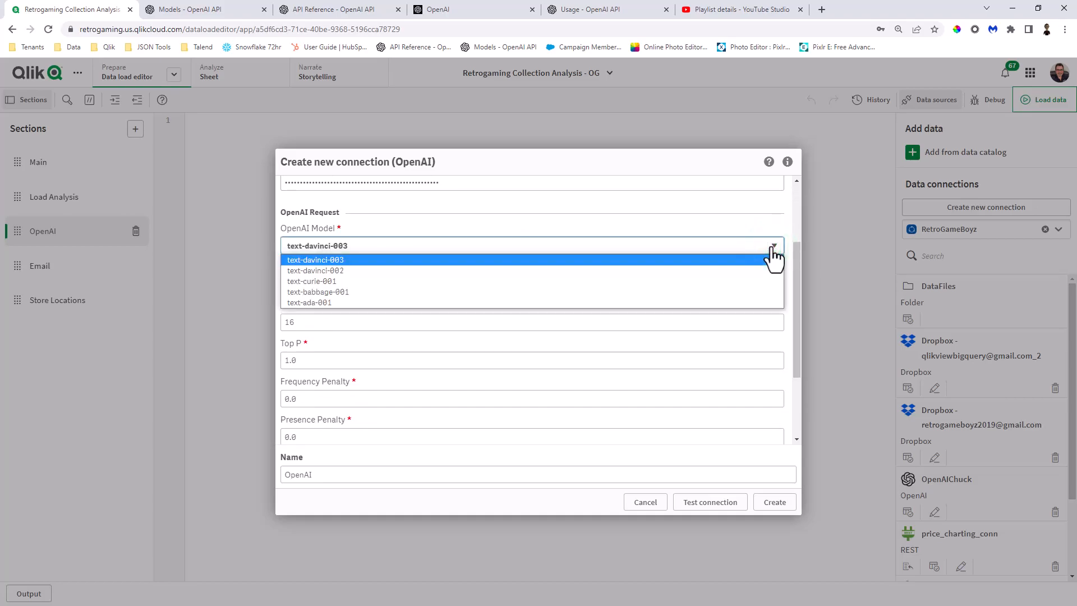
click(315, 259)
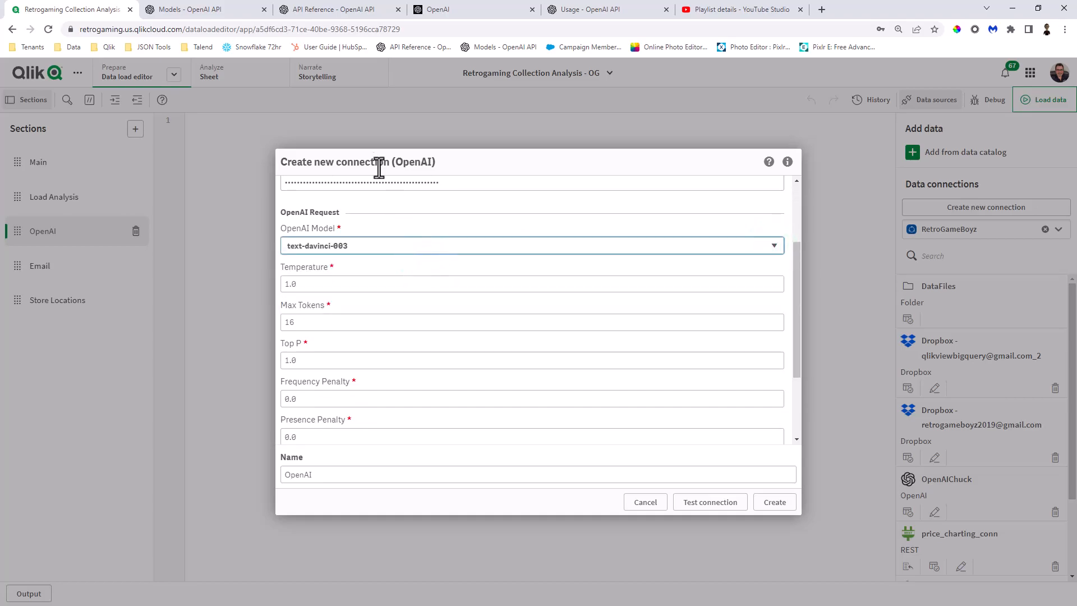
click(196, 9)
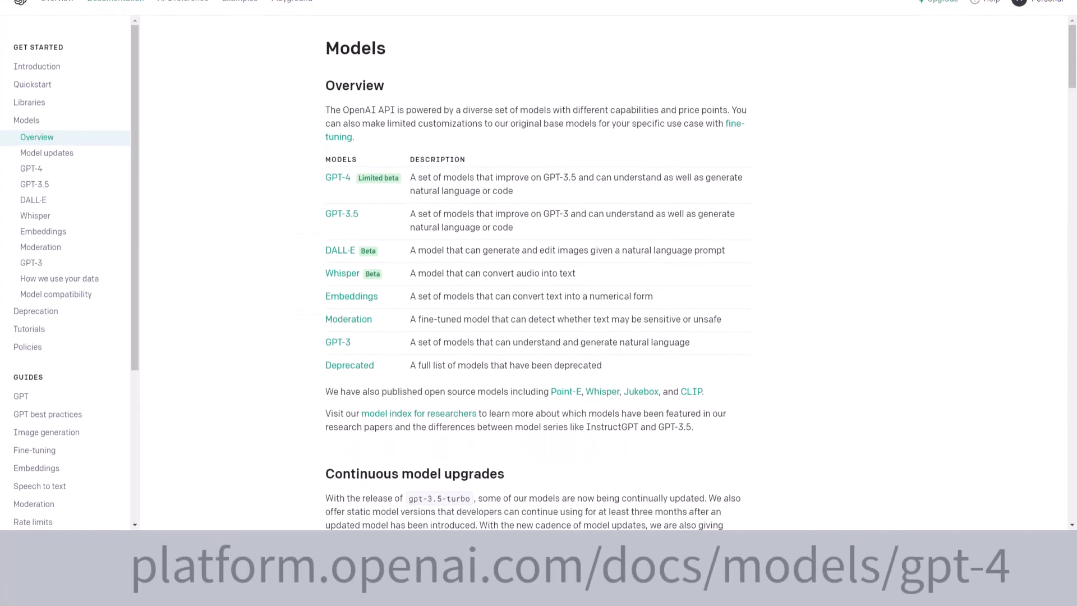
click(47, 152)
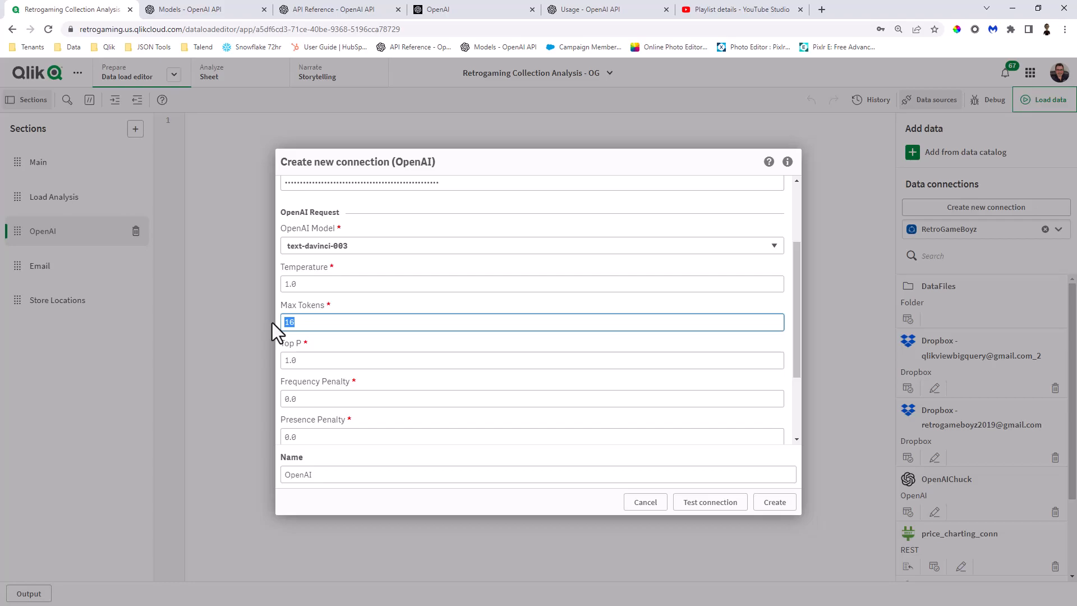
Set Max Tokens to 100 and verify the connection test succeeds.
text(100)
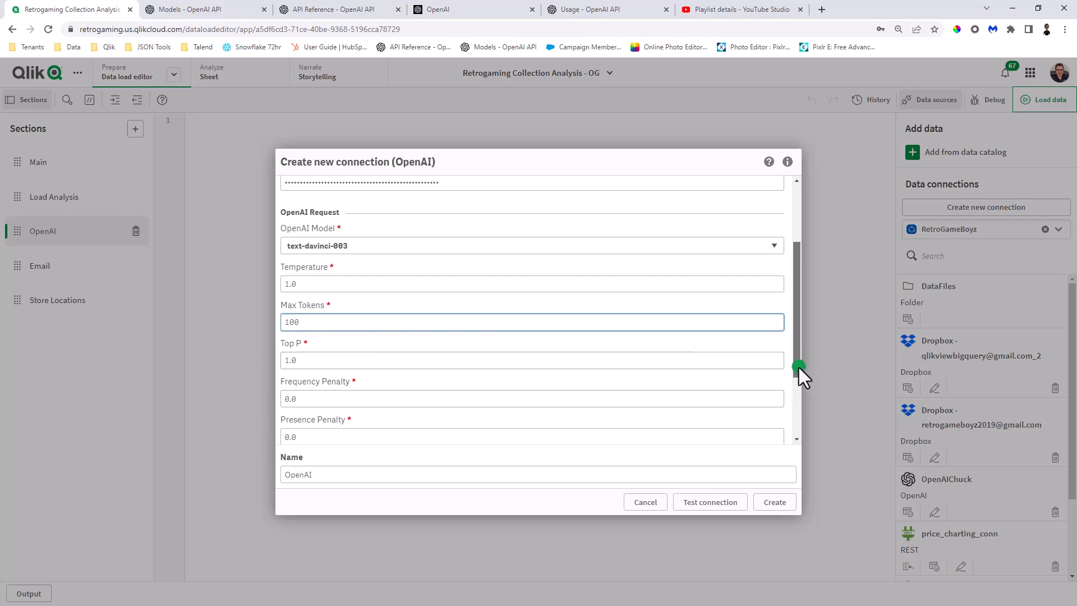
scroll(down, 3)
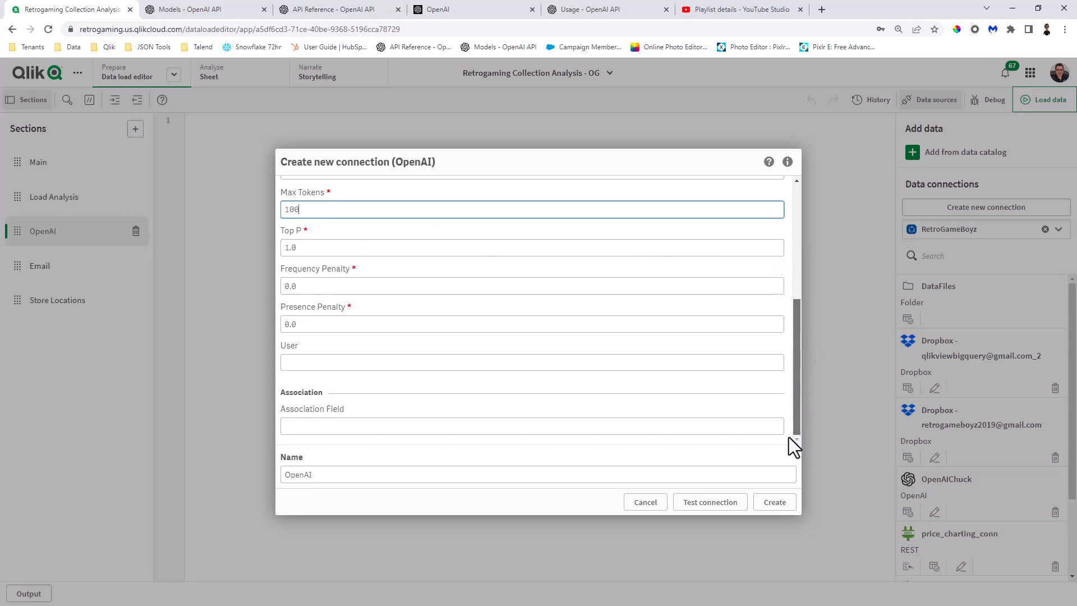
mouse_move(519, 459)
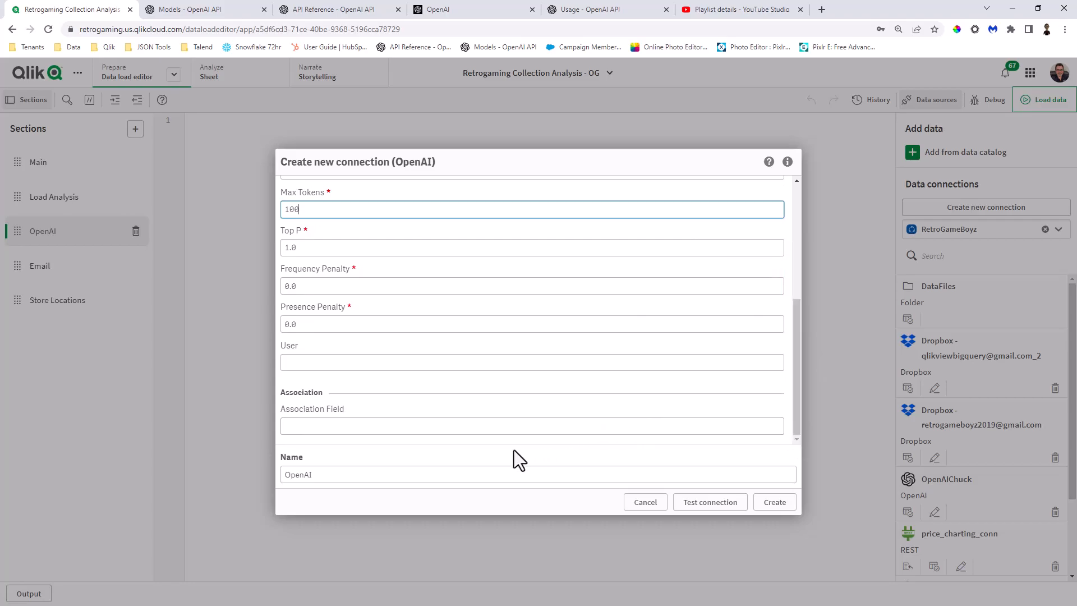
mouse_move(709, 501)
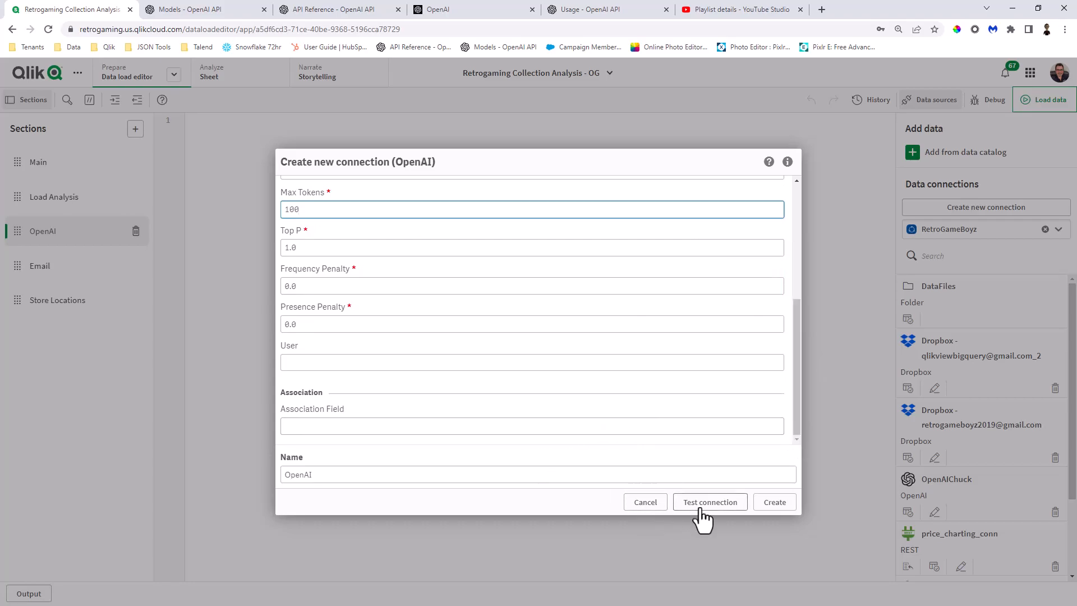
click(709, 502)
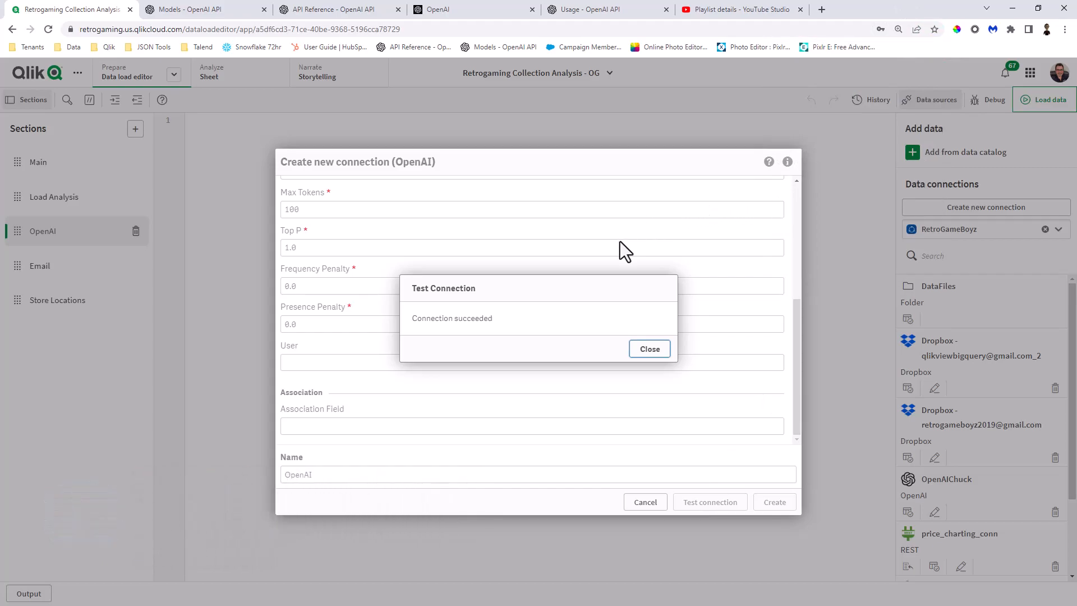
mouse_move(623, 290)
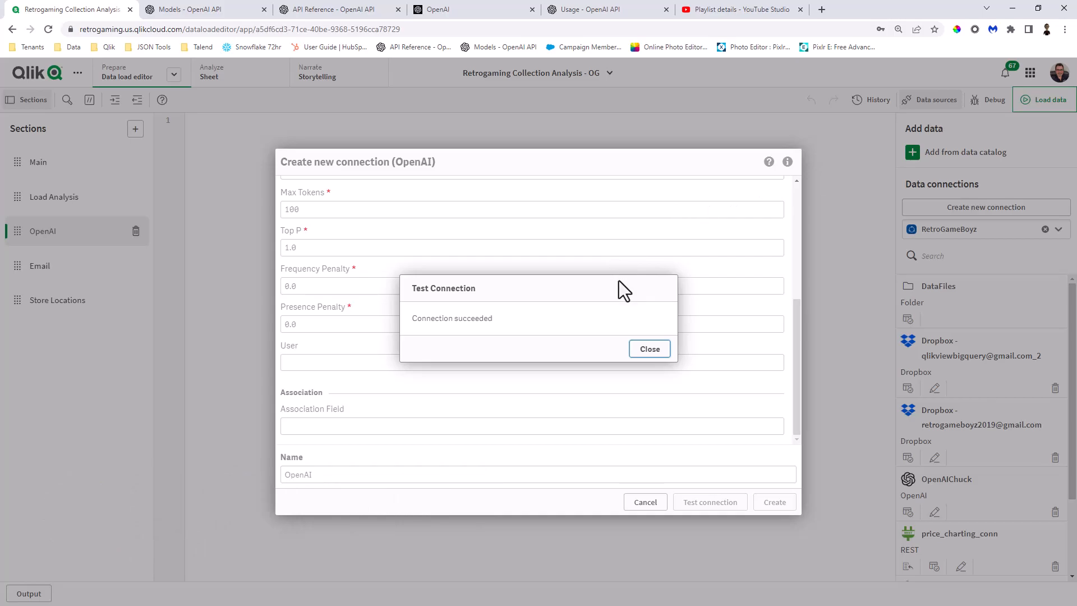
mouse_move(620, 295)
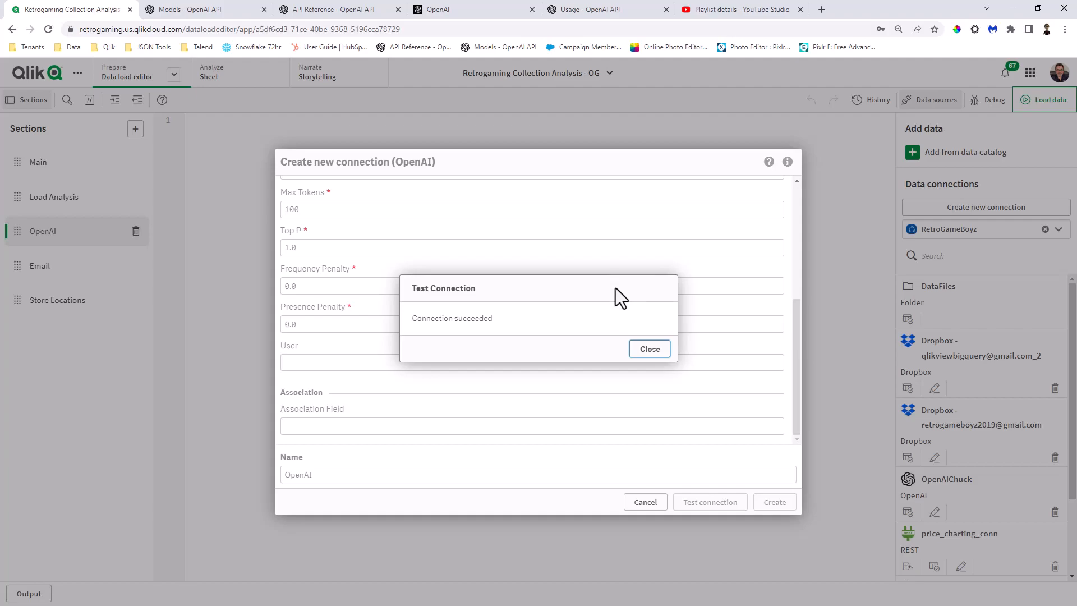
mouse_move(622, 302)
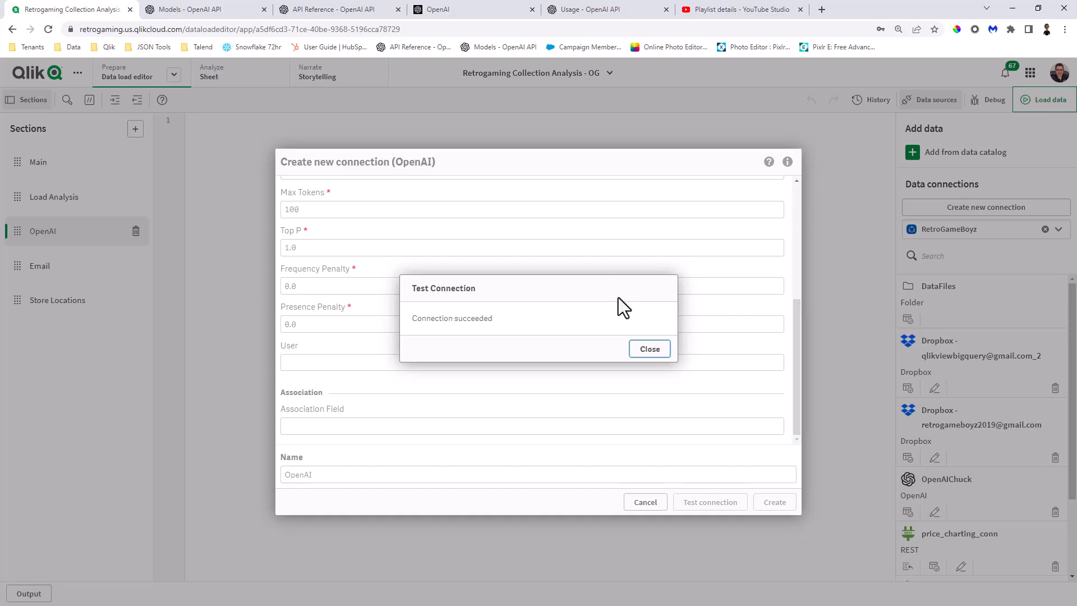
mouse_move(648, 349)
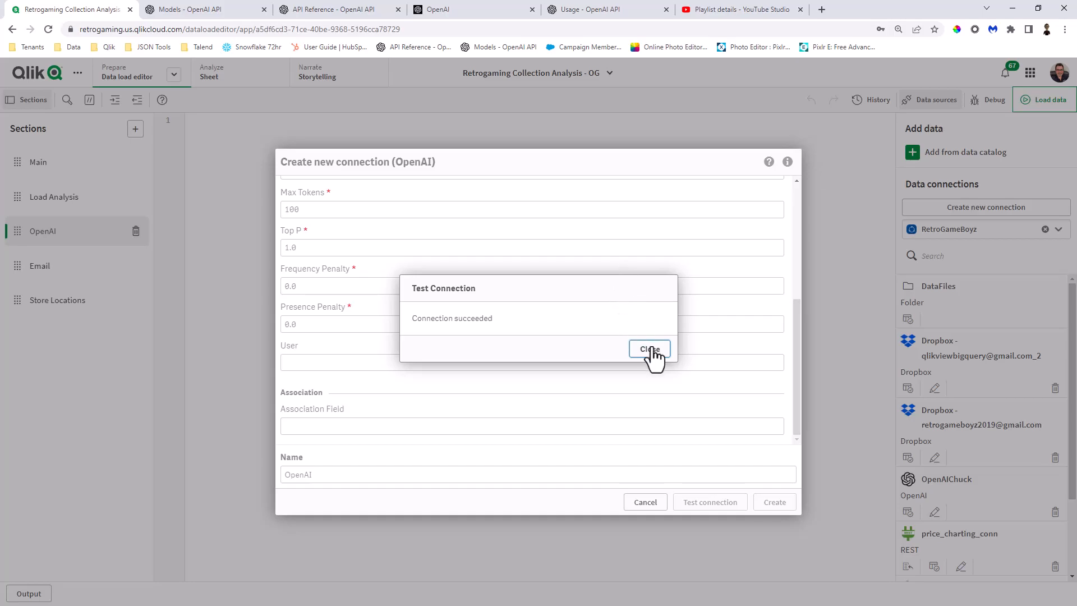
click(649, 348)
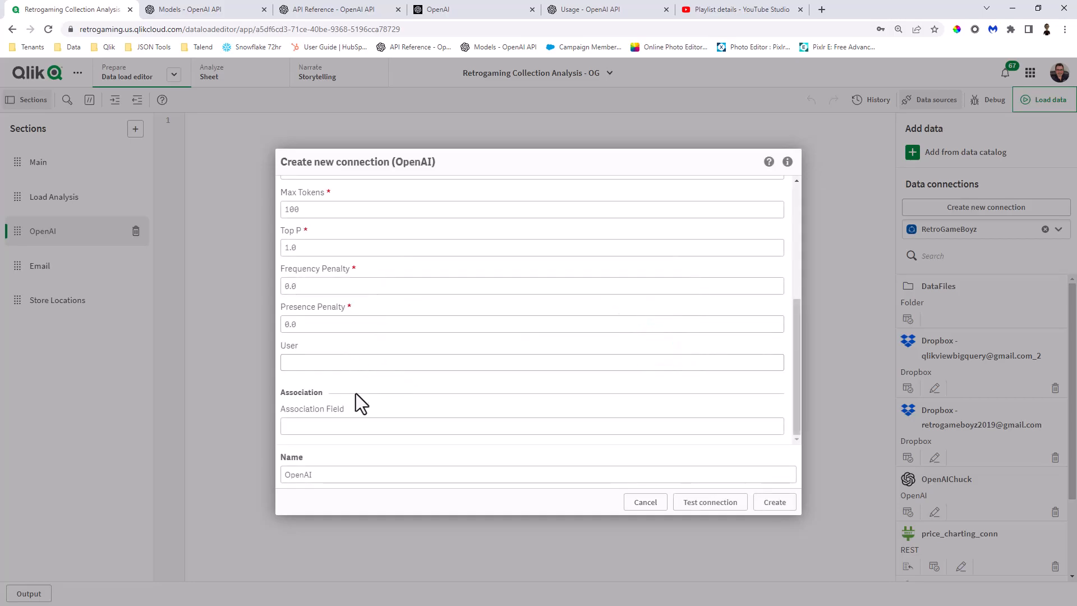
mouse_move(446, 408)
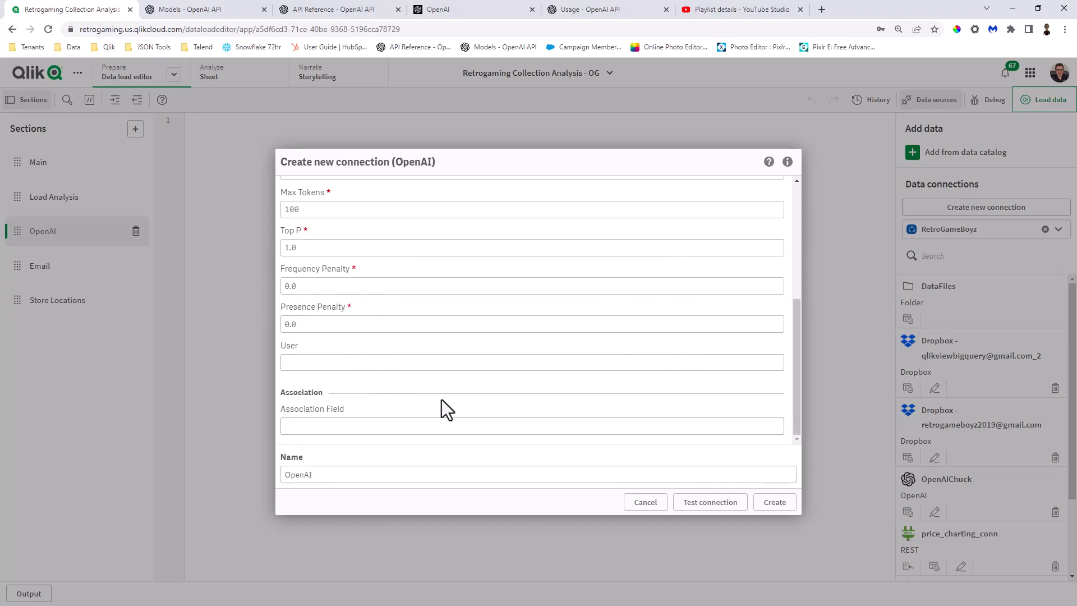
Name the connection OpenAIVideo and create it after a successful retest.
click(367, 474)
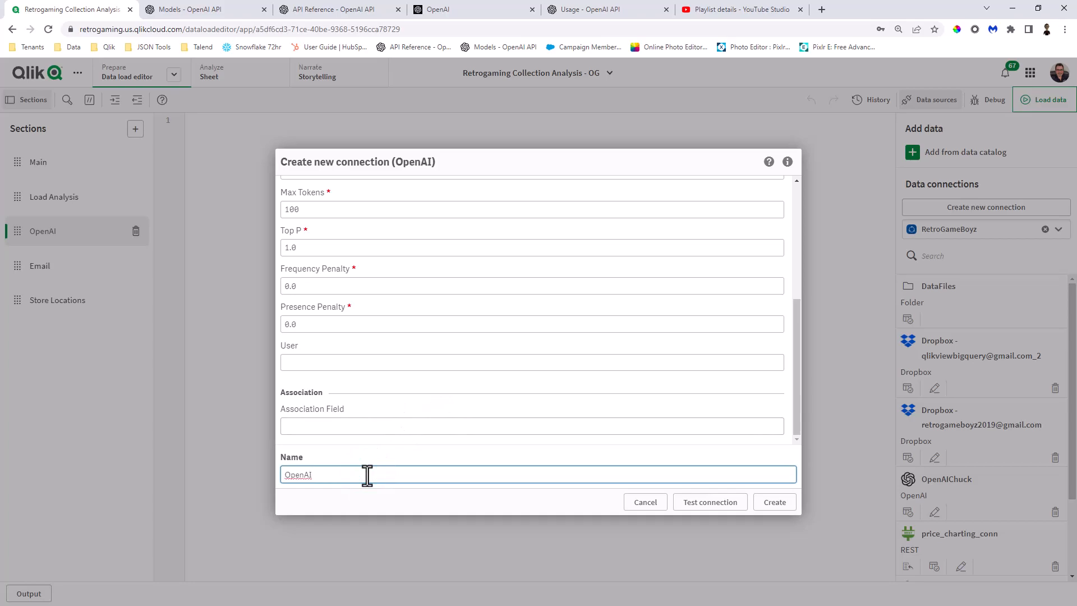
text(Video)
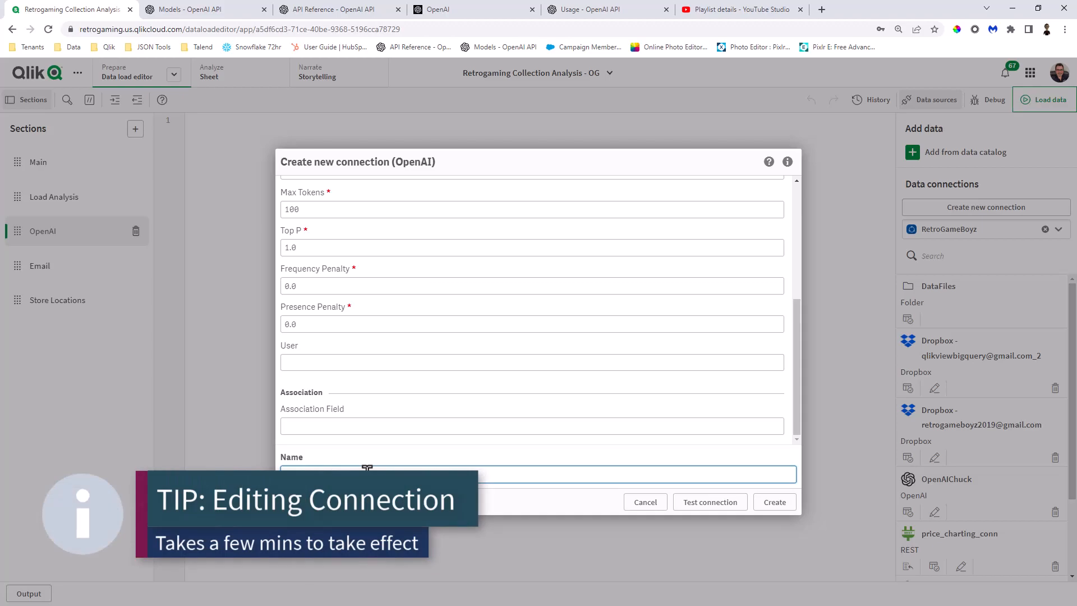
text(OpenAIVideo)
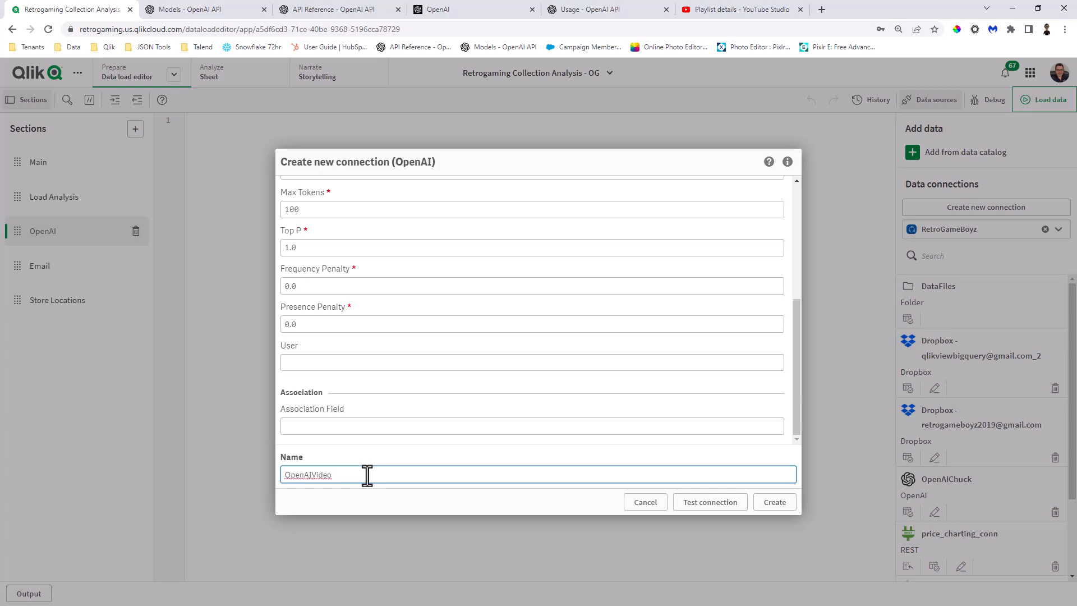
mouse_move(710, 502)
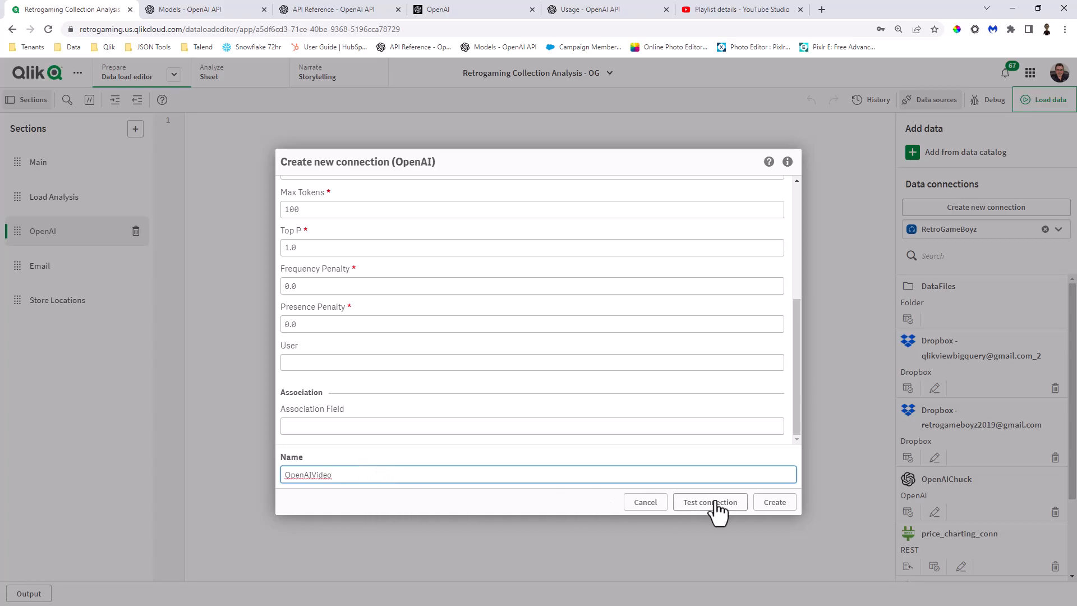
click(775, 501)
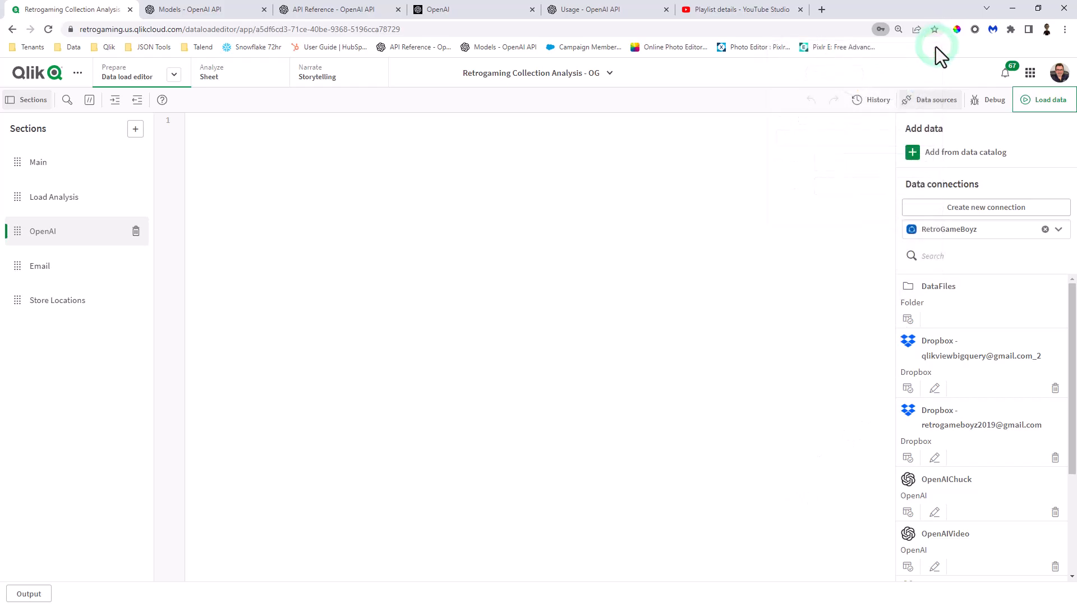
scroll(down, 3)
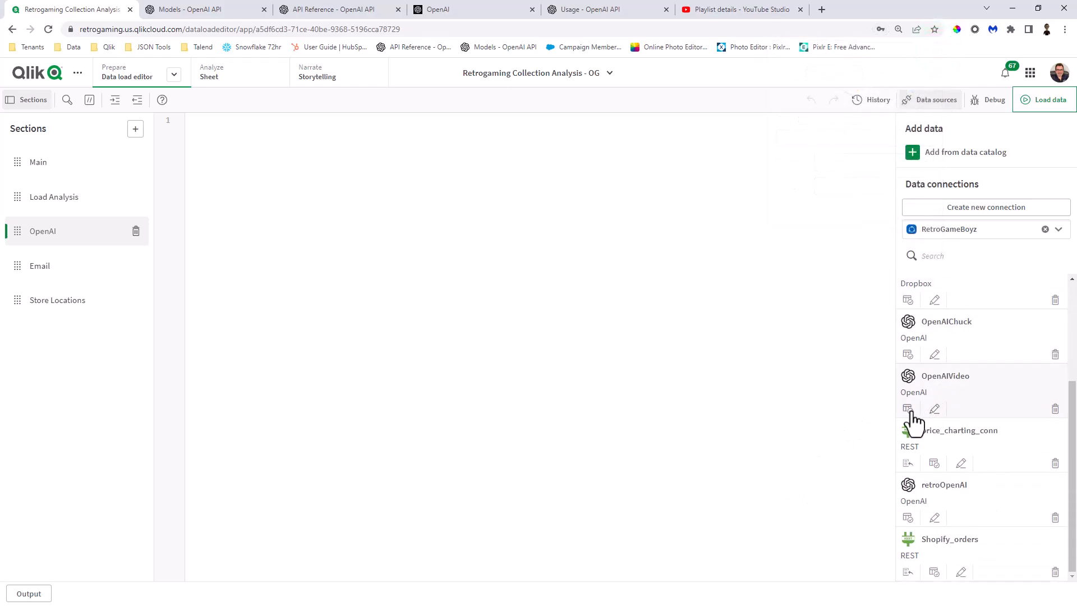
click(908, 409)
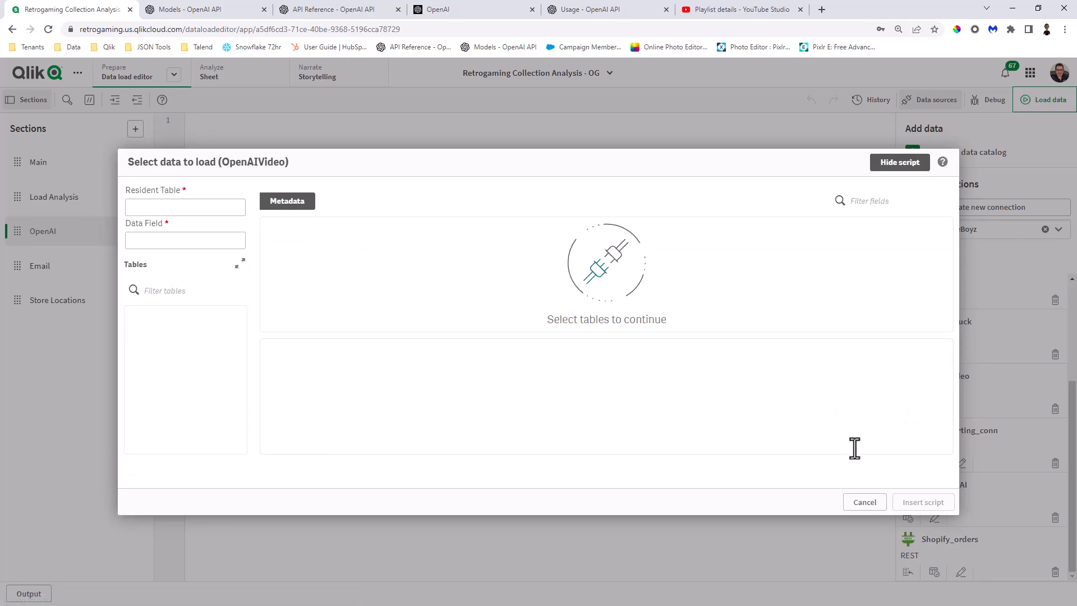
click(864, 502)
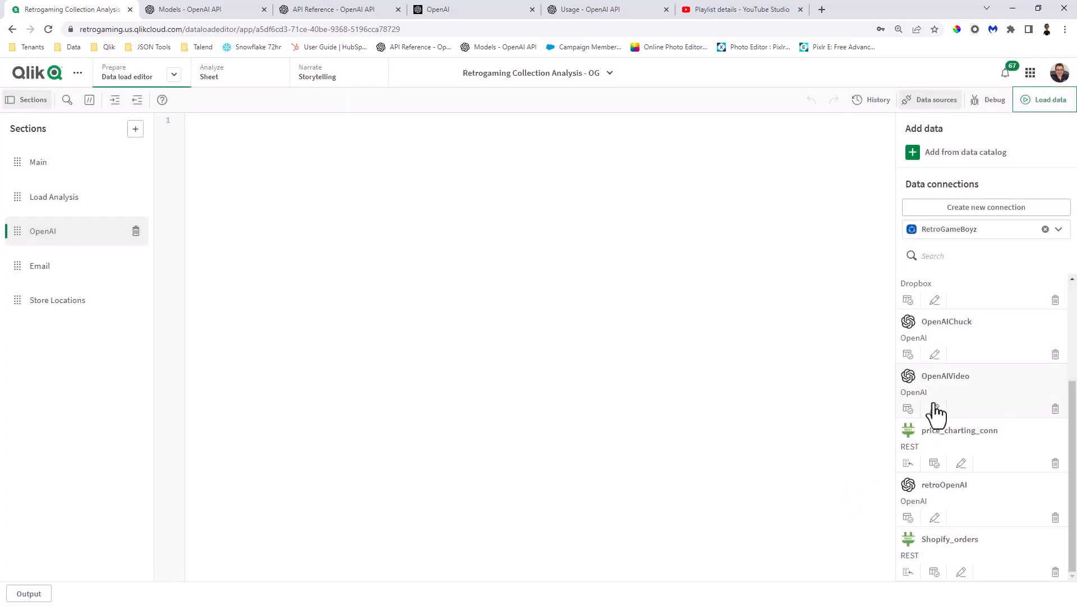
mouse_move(936, 412)
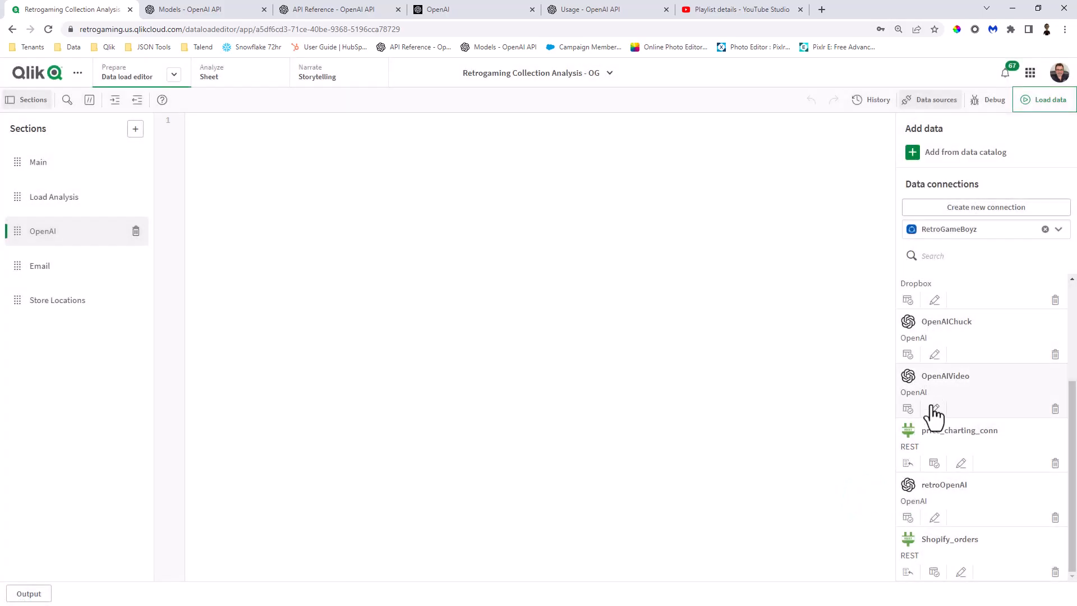
mouse_move(933, 408)
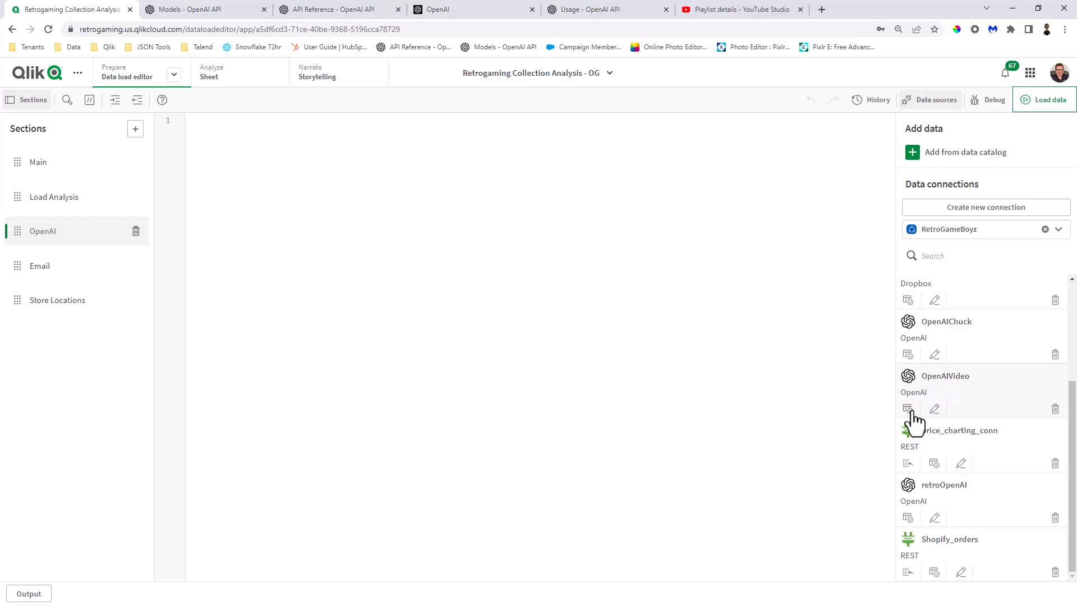
click(908, 408)
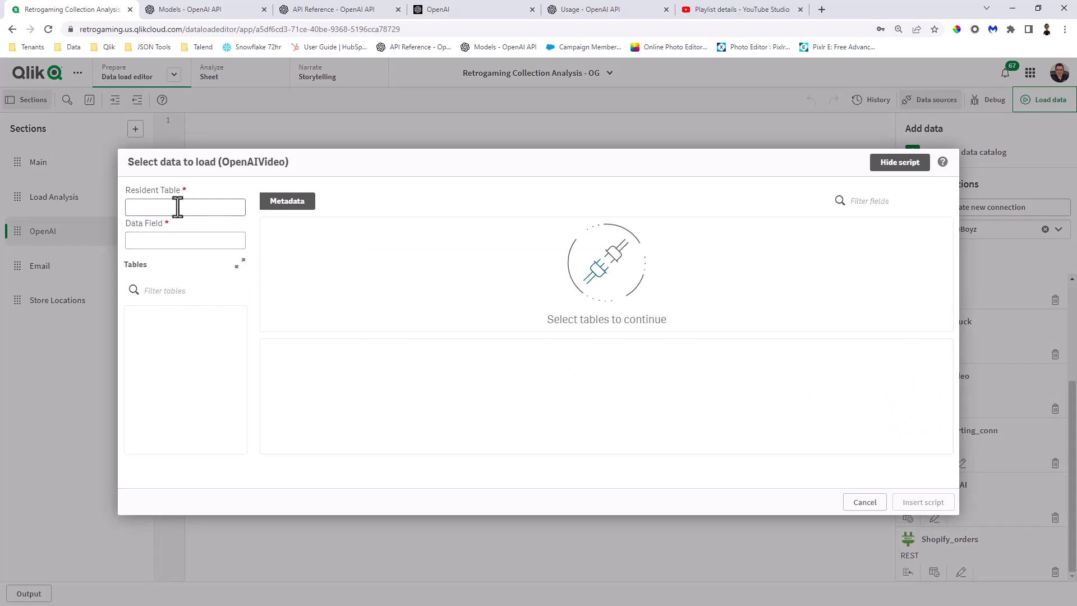
text(gggg)
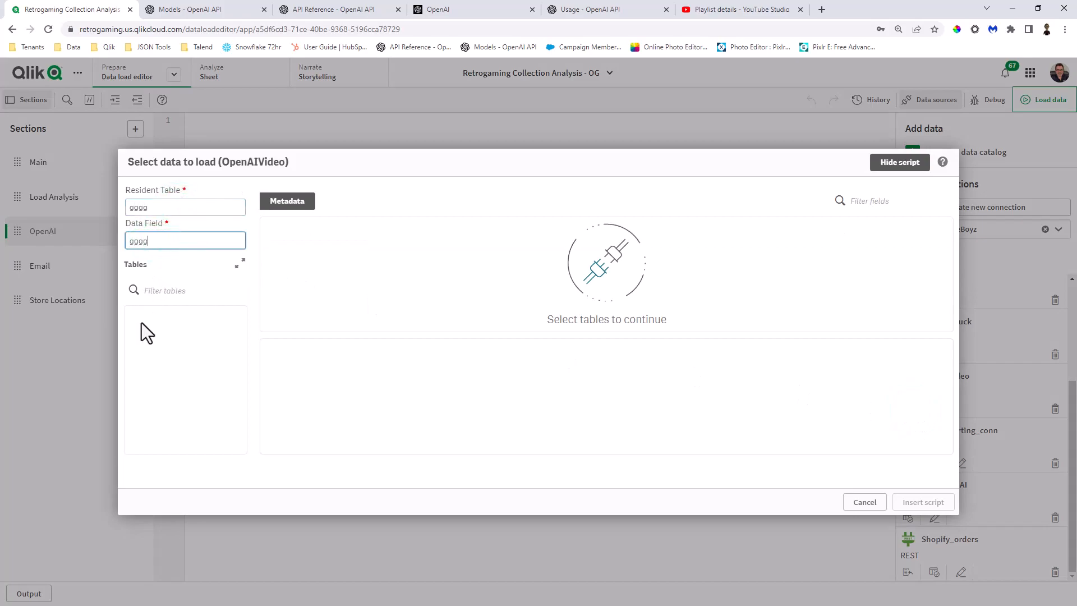
click(158, 317)
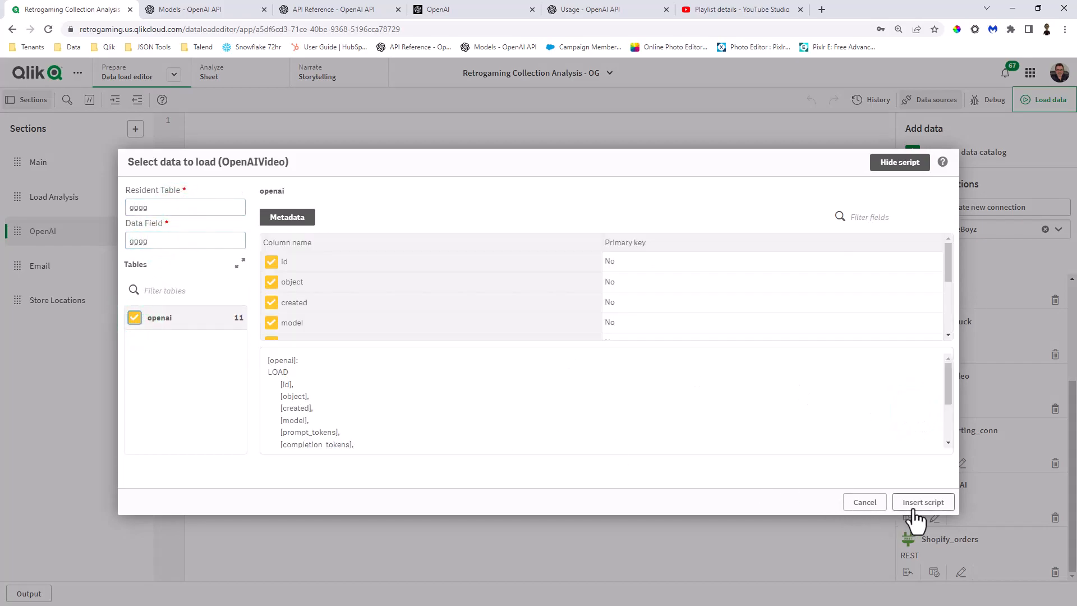
click(922, 502)
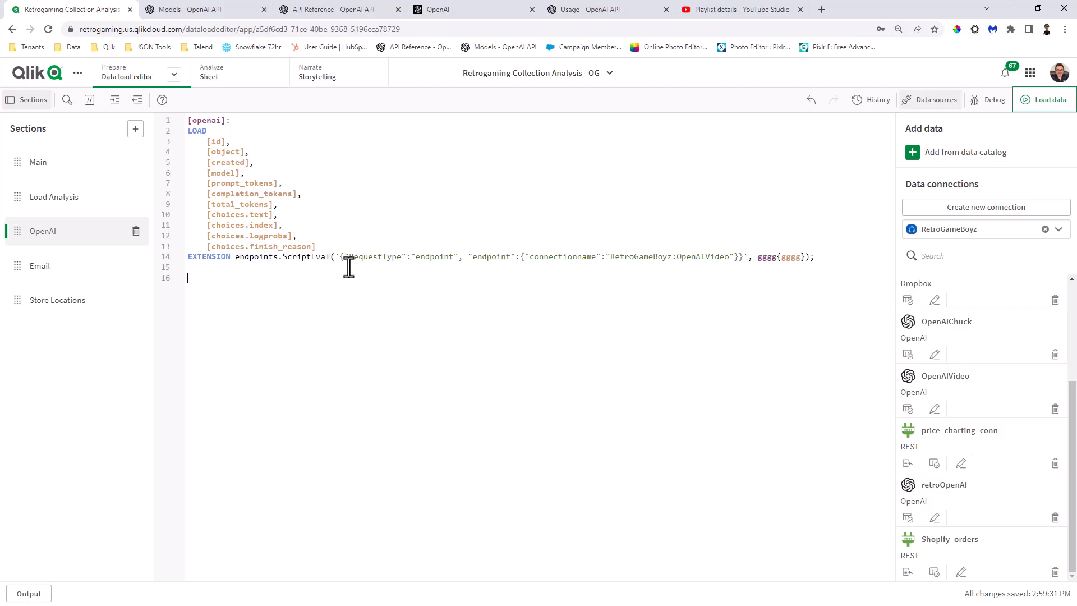
mouse_move(613, 255)
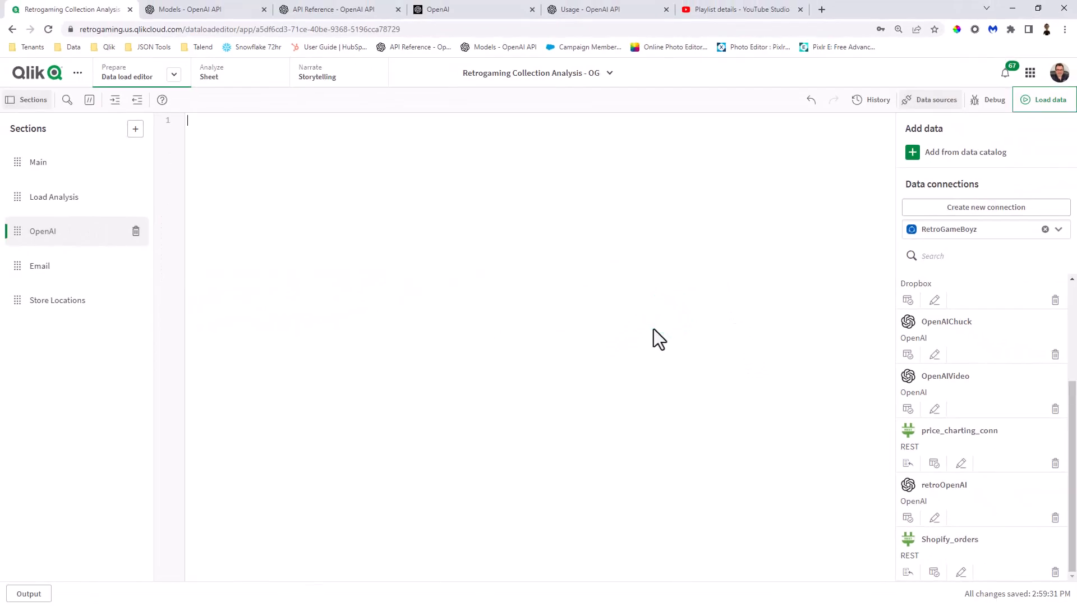
mouse_move(547, 372)
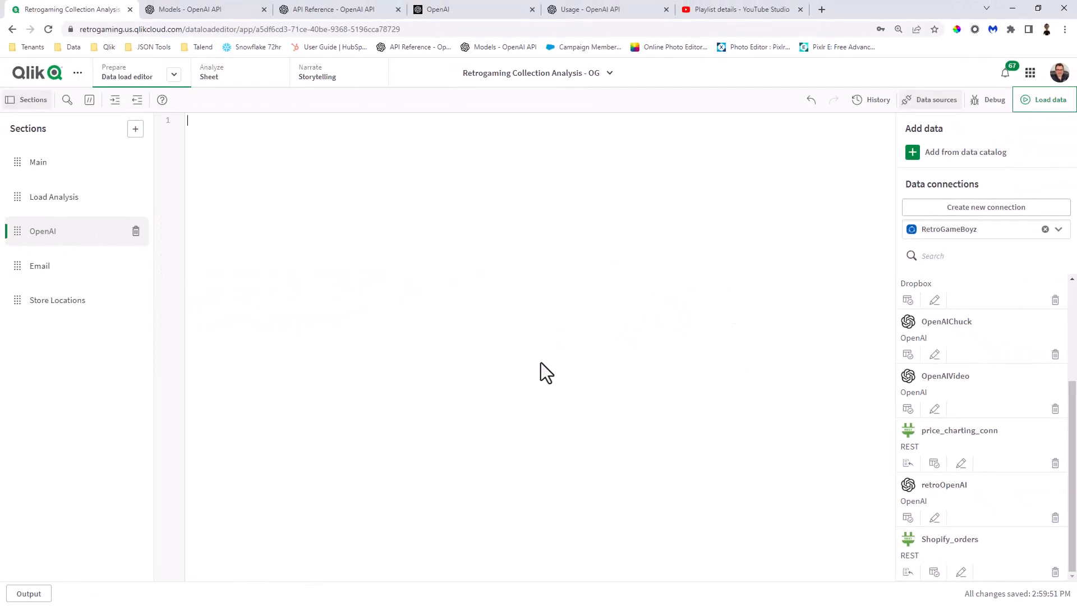
mouse_move(538, 369)
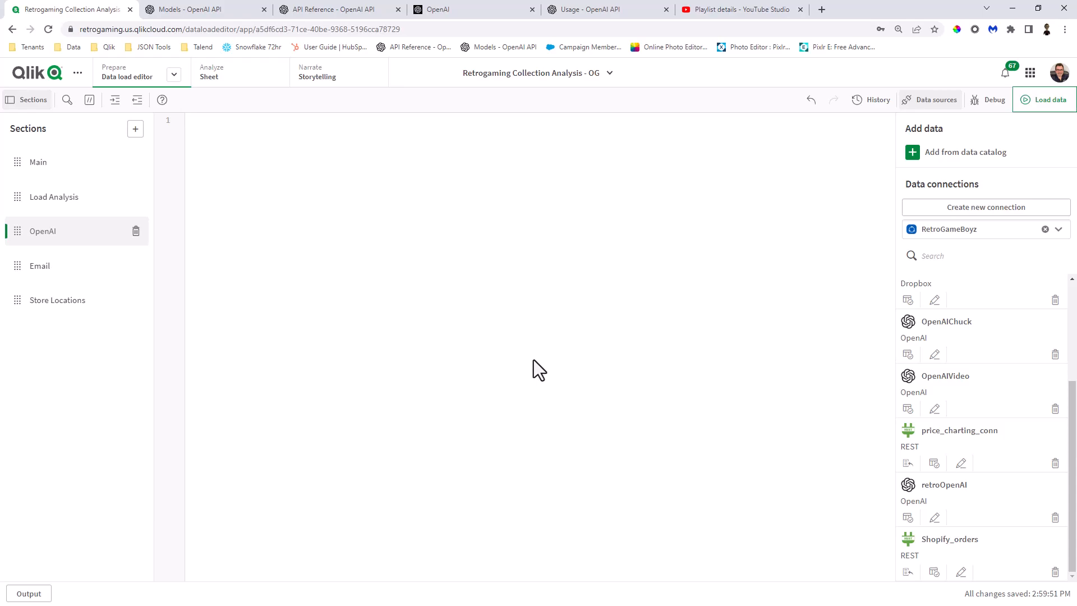
mouse_move(623, 394)
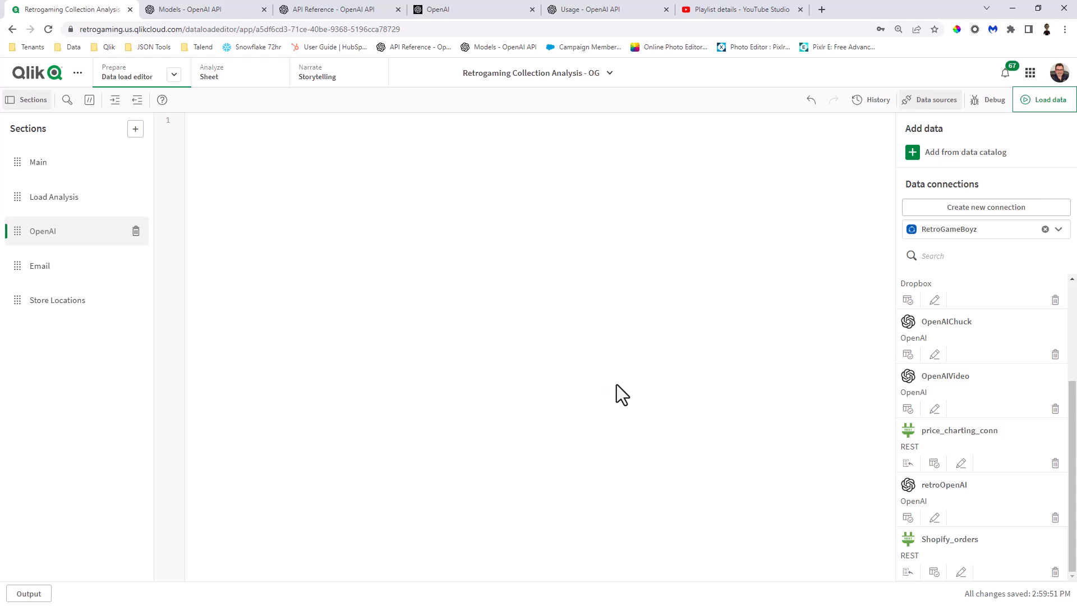
mouse_move(800, 402)
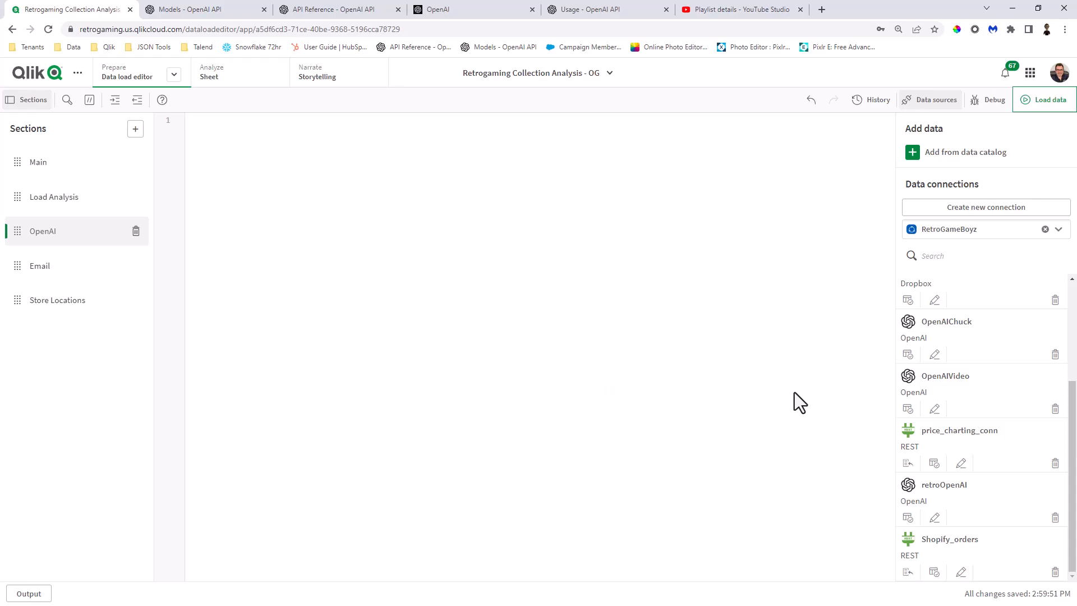
mouse_move(797, 380)
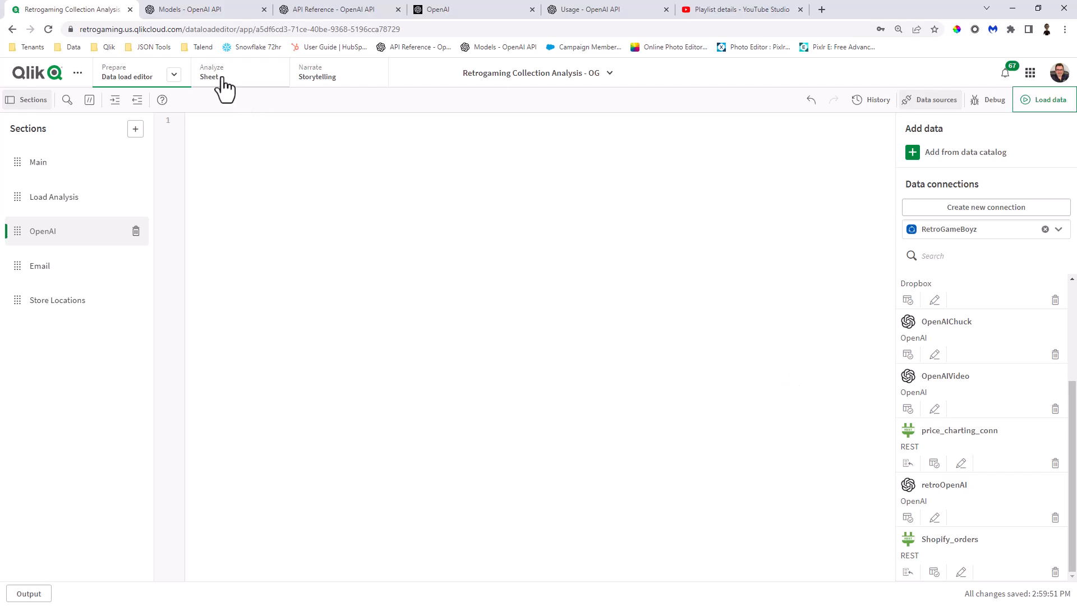
Return to the analysis sheet and switch it into edit mode.
click(208, 72)
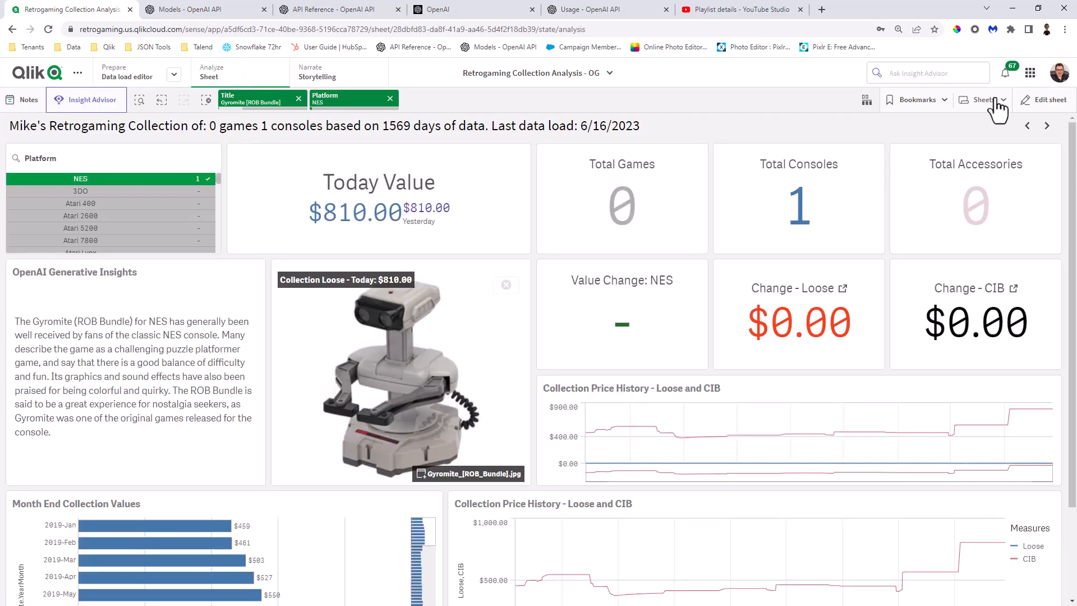
click(1047, 100)
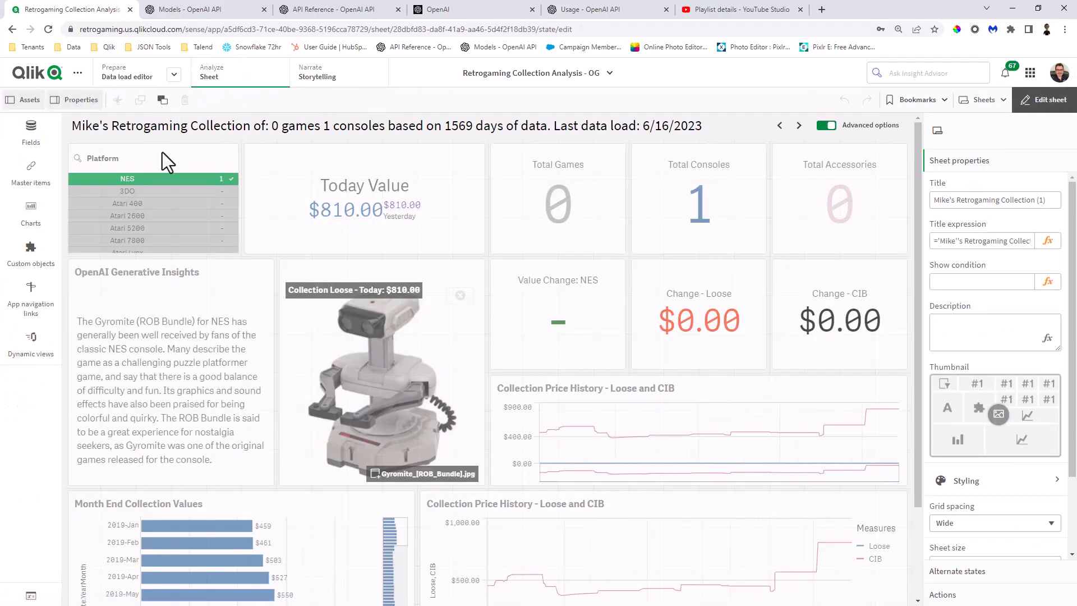
click(1044, 100)
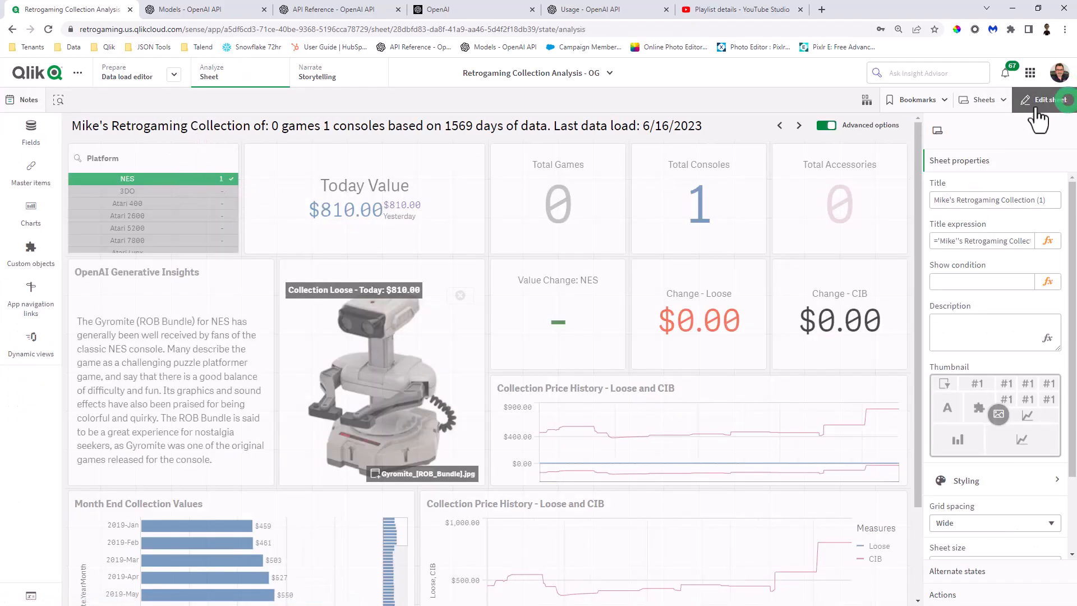
click(1045, 100)
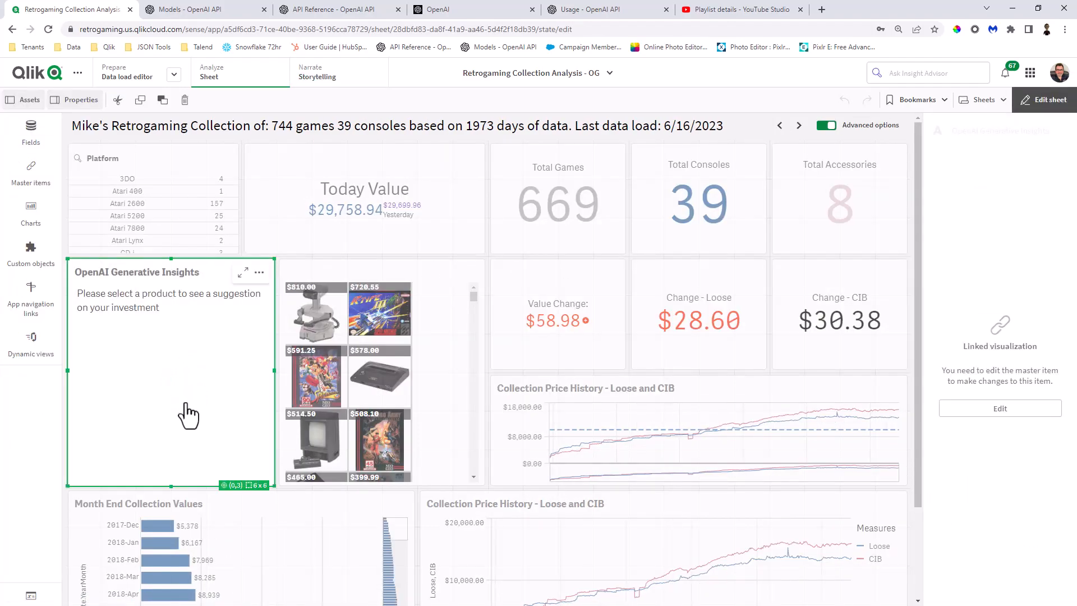
Delete the OpenAI Generative Insights chart from the sheet.
right_click(170, 411)
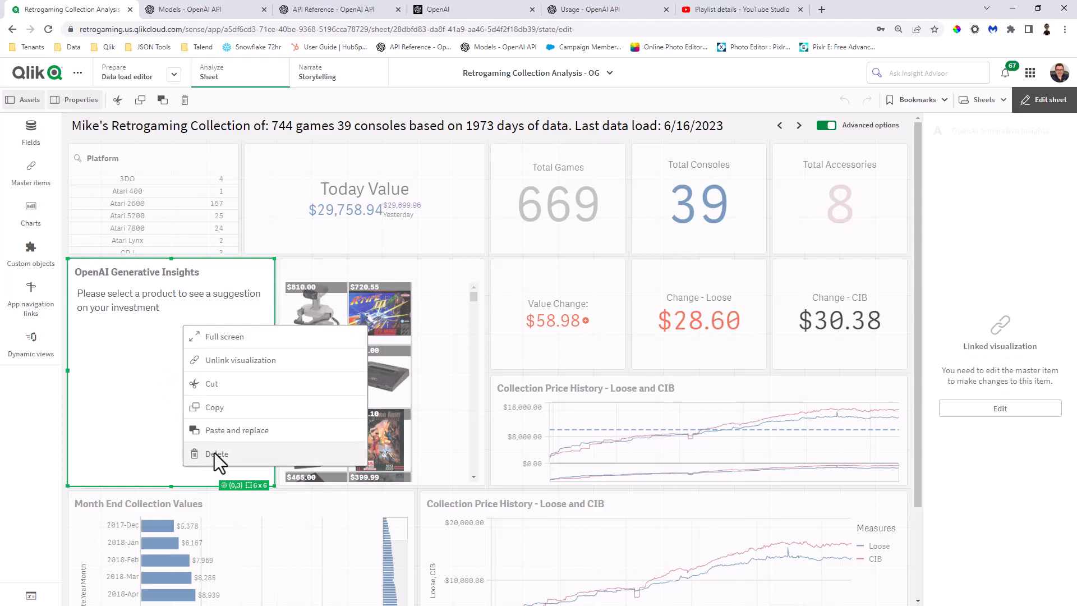
click(216, 453)
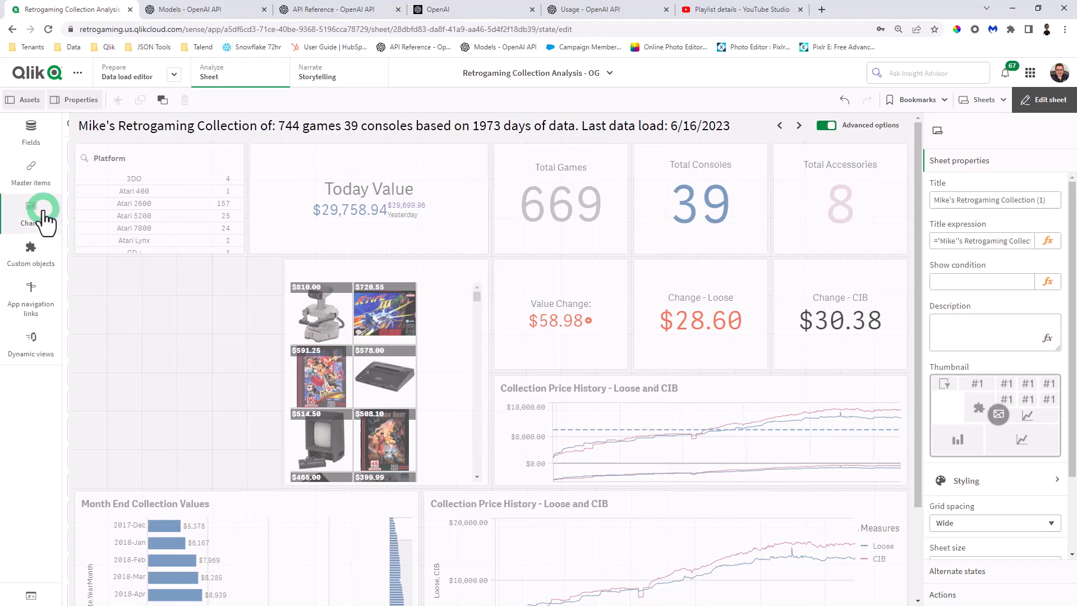
Add a Text & image chart and start a new measure in its expression editor.
click(31, 213)
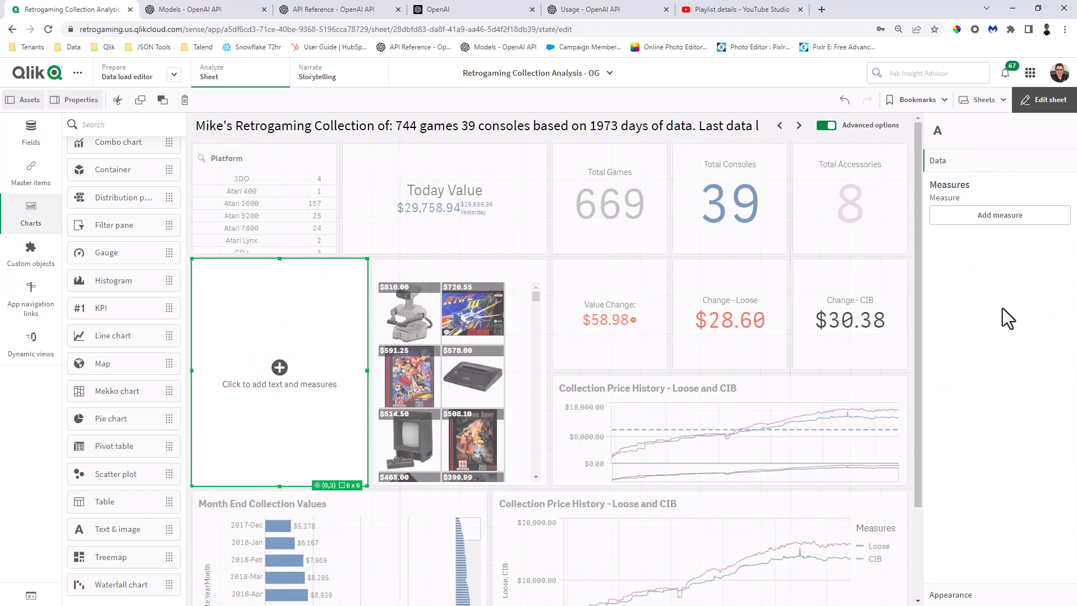
click(999, 214)
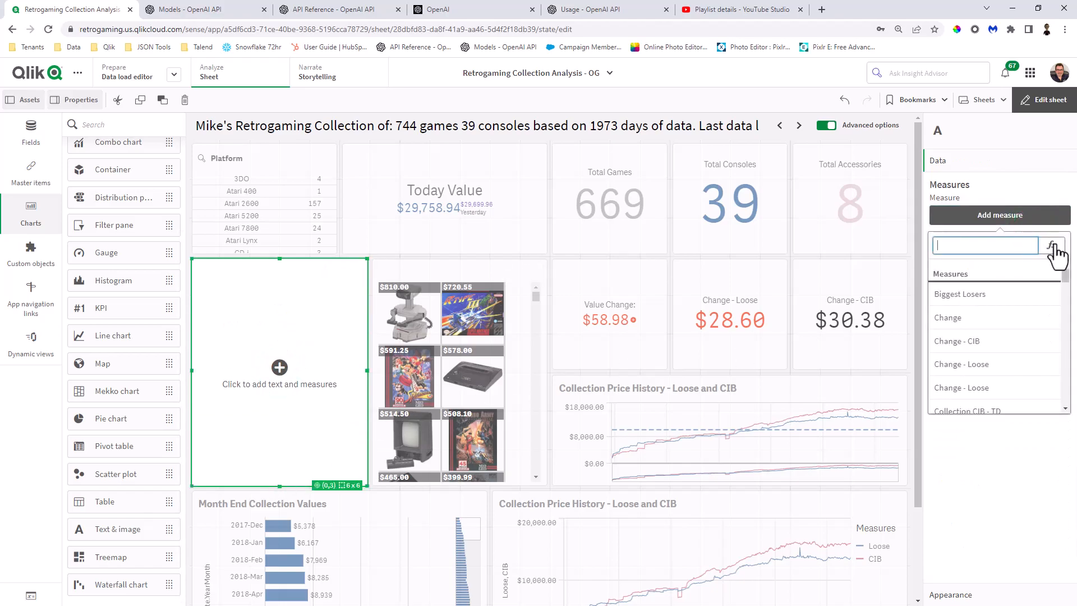
click(1058, 246)
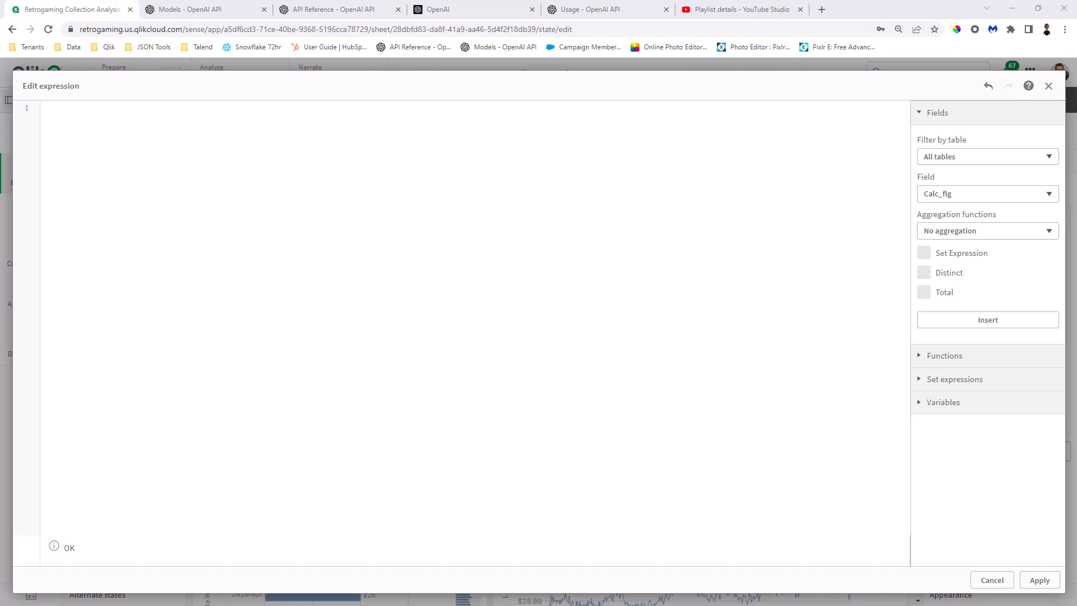
Paste the if(GetSelectedCount(Title)>0, endpoints.ScriptAggrStr(...), 'Please select a product...') expression as the measure.
click(130, 130)
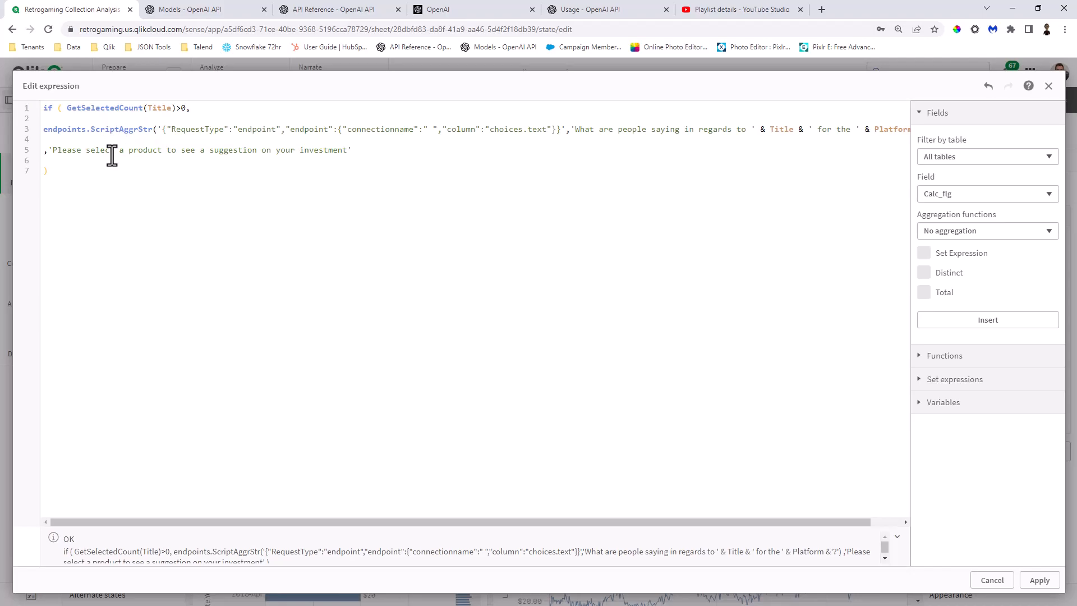
mouse_move(82, 113)
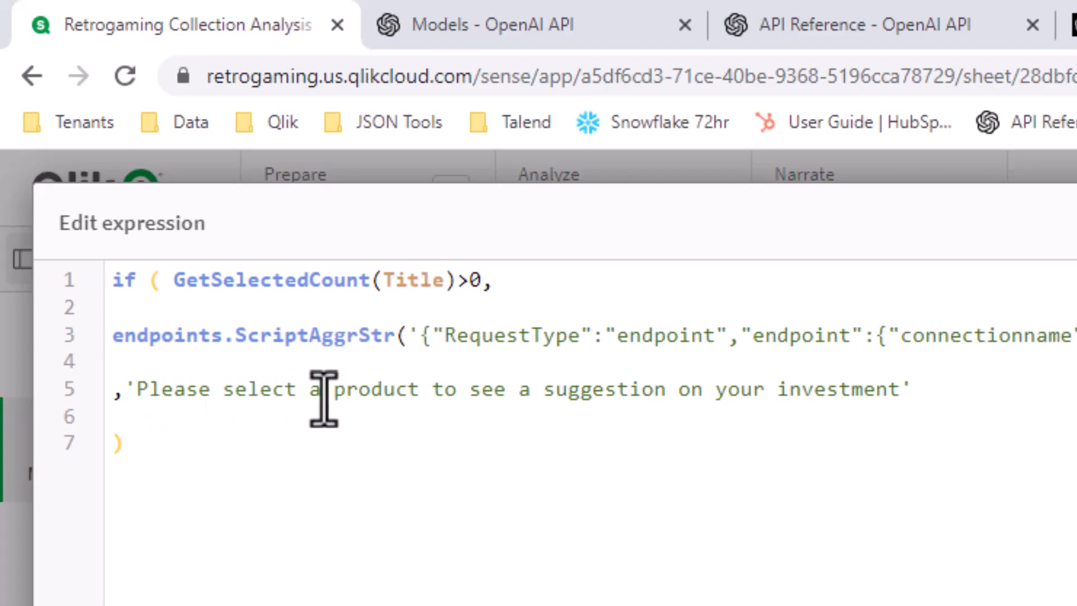
mouse_move(557, 401)
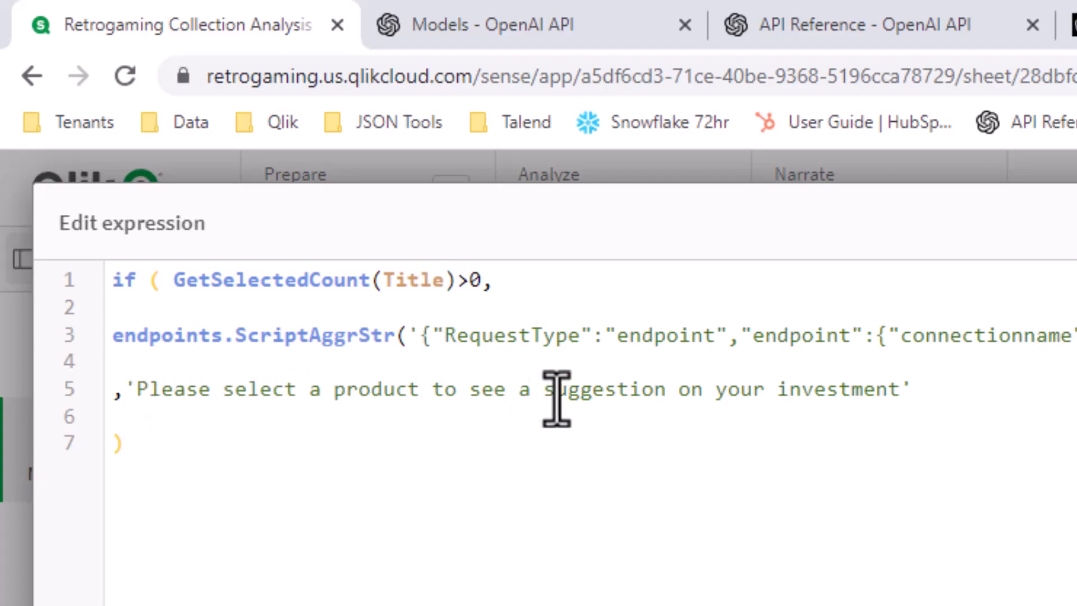
mouse_move(496, 337)
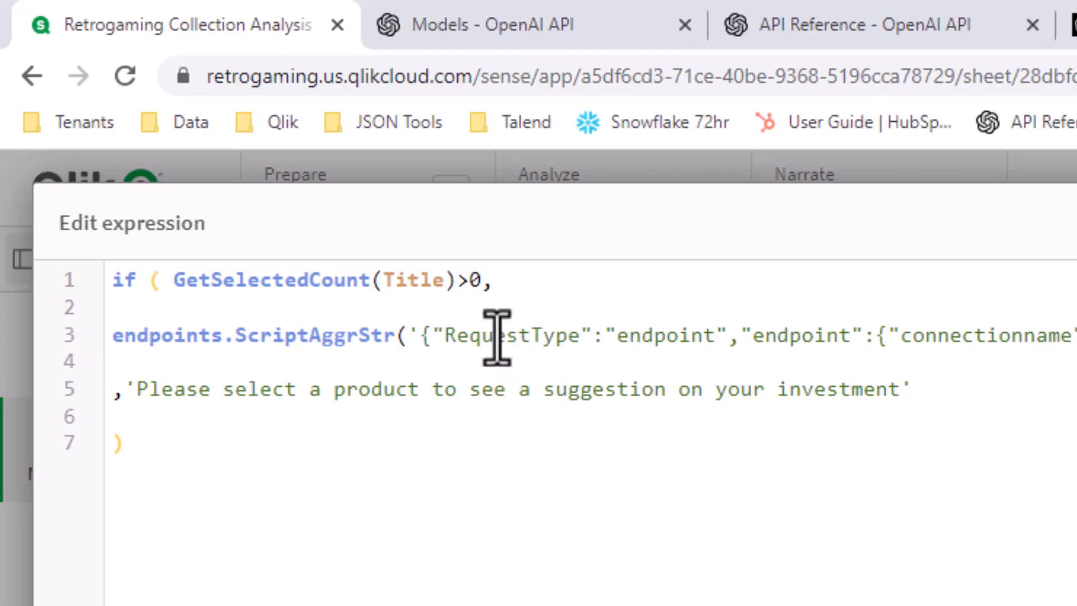
mouse_move(104, 336)
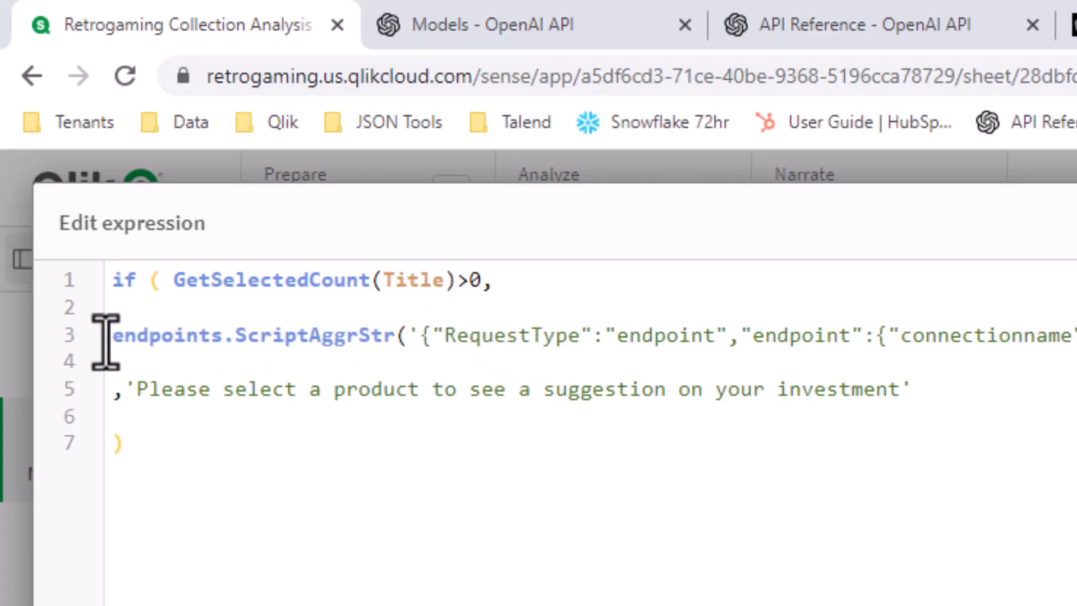
mouse_move(292, 347)
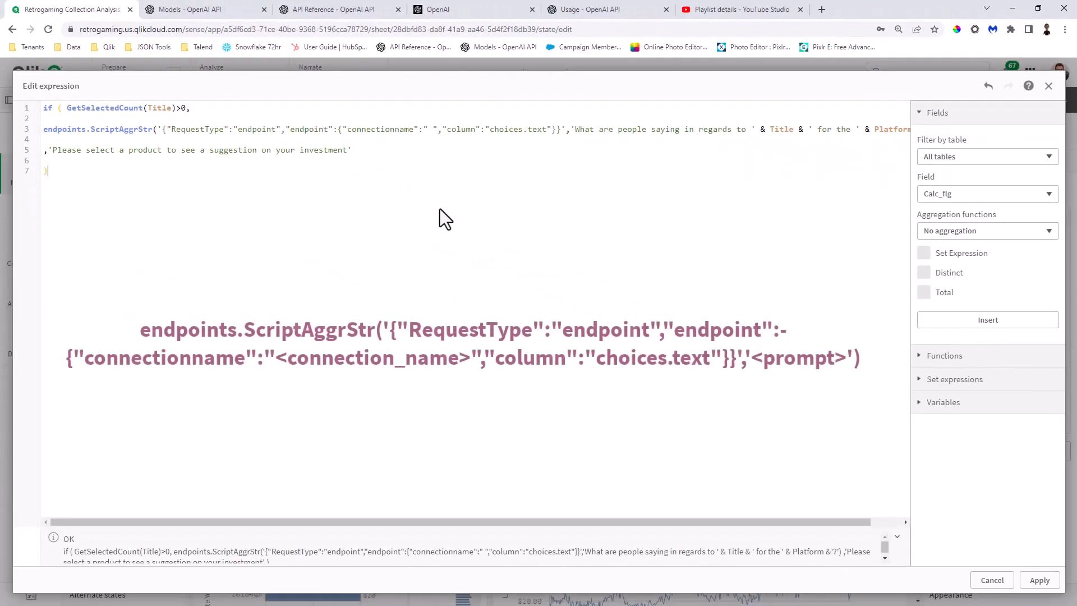
mouse_move(437, 307)
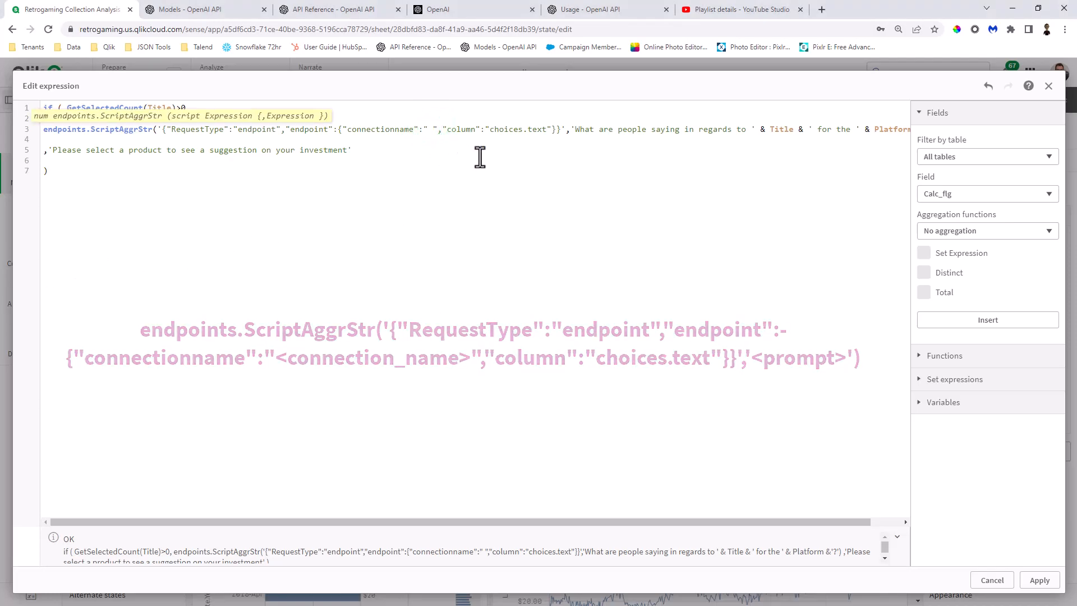
Fill in RetroGameBoyz:OpenAIVideo as the endpoint's connection name.
text(RetroGameBoyz:OpenAIVideo)
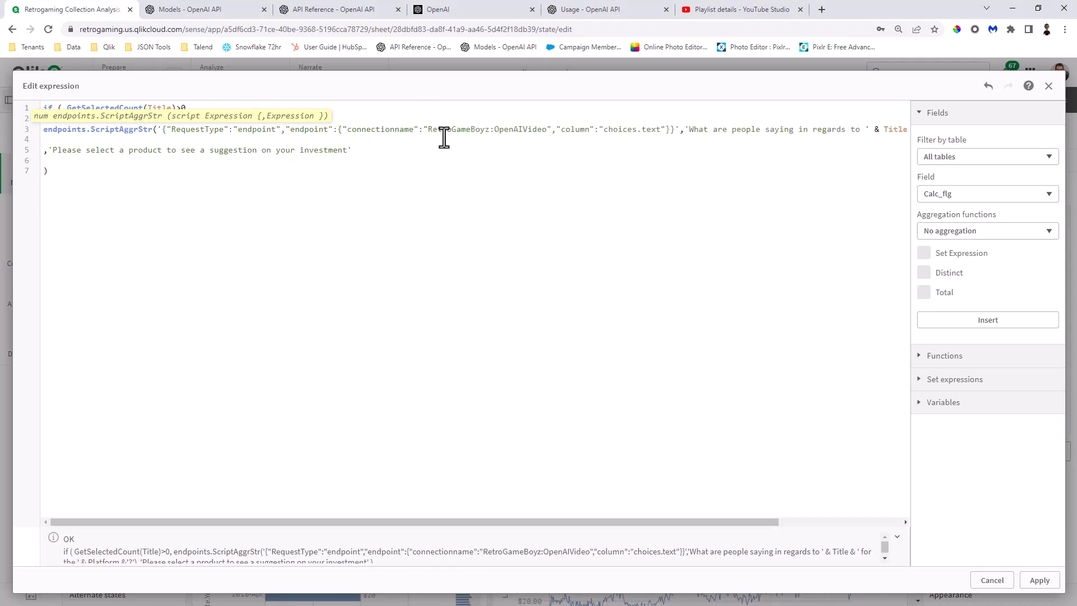
mouse_move(543, 134)
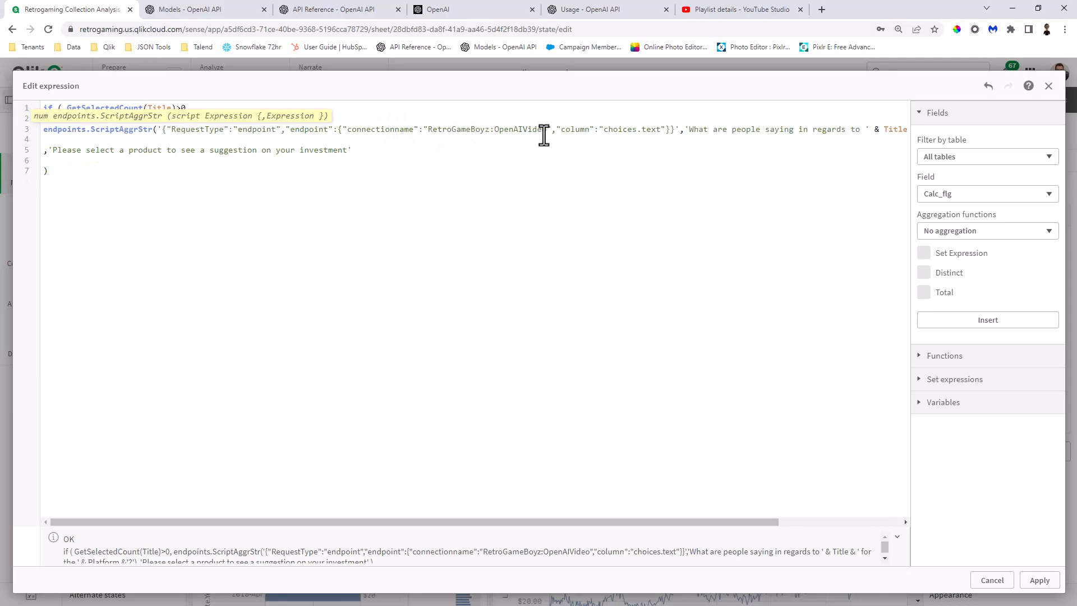
mouse_move(607, 537)
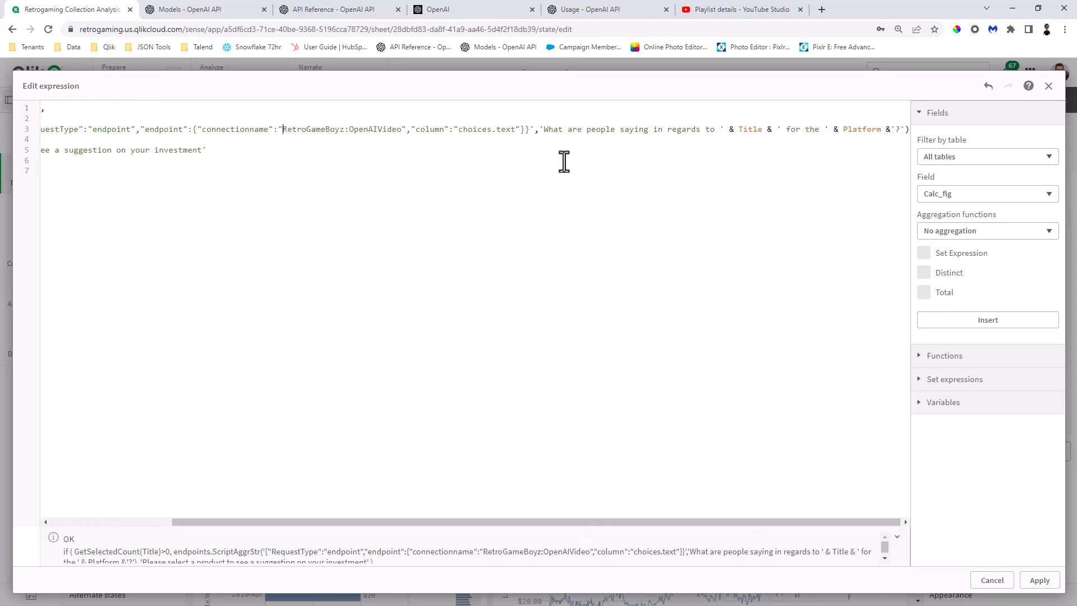
mouse_move(545, 130)
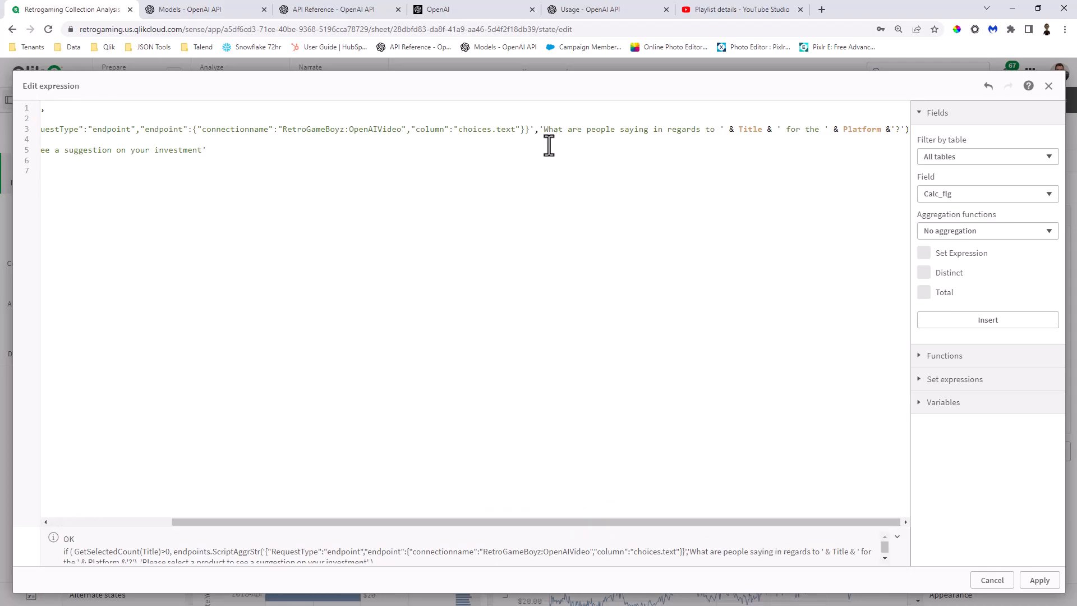
mouse_move(550, 146)
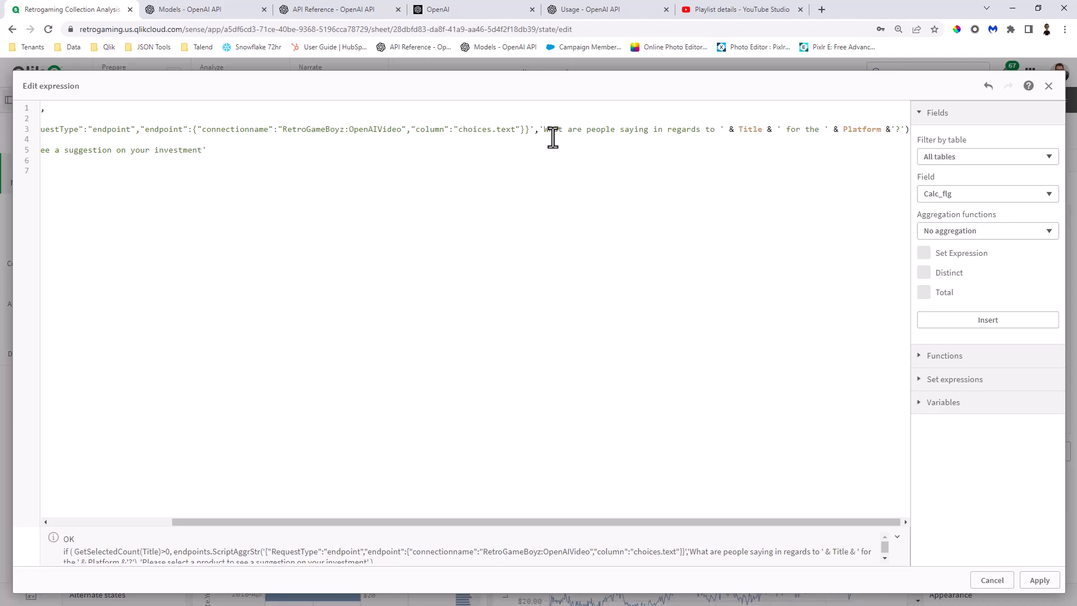
mouse_move(704, 135)
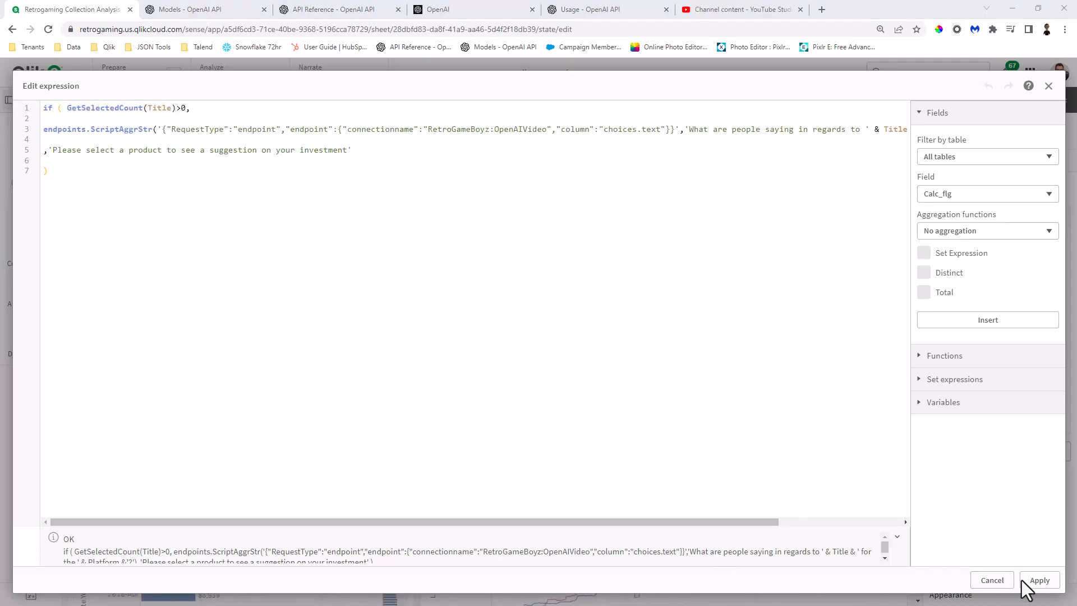
Apply the measure expression and finish editing so the chart shows the select-a-product prompt.
click(1039, 580)
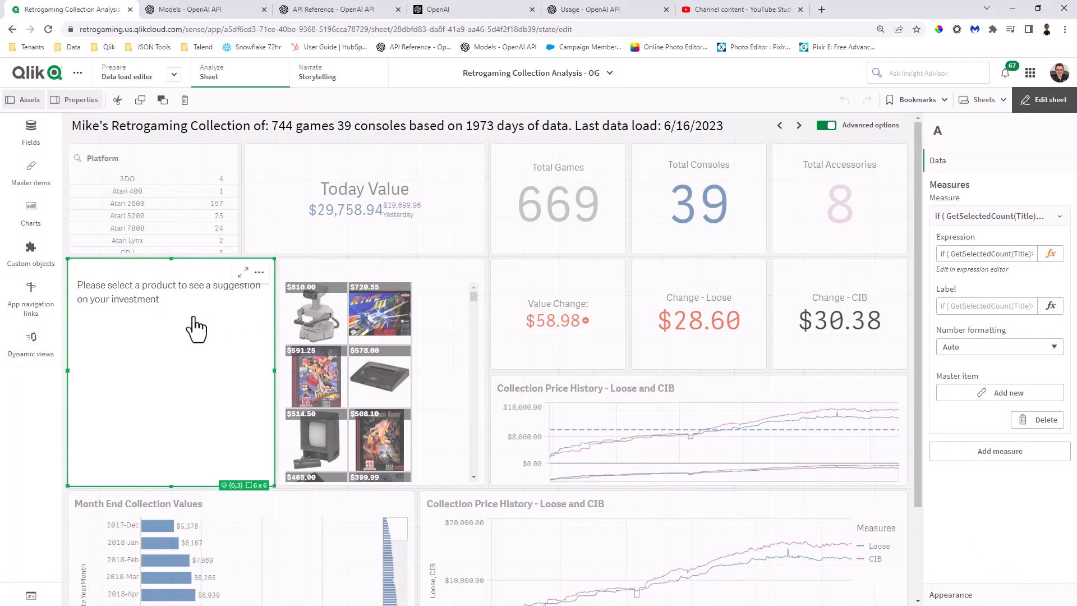
mouse_move(185, 330)
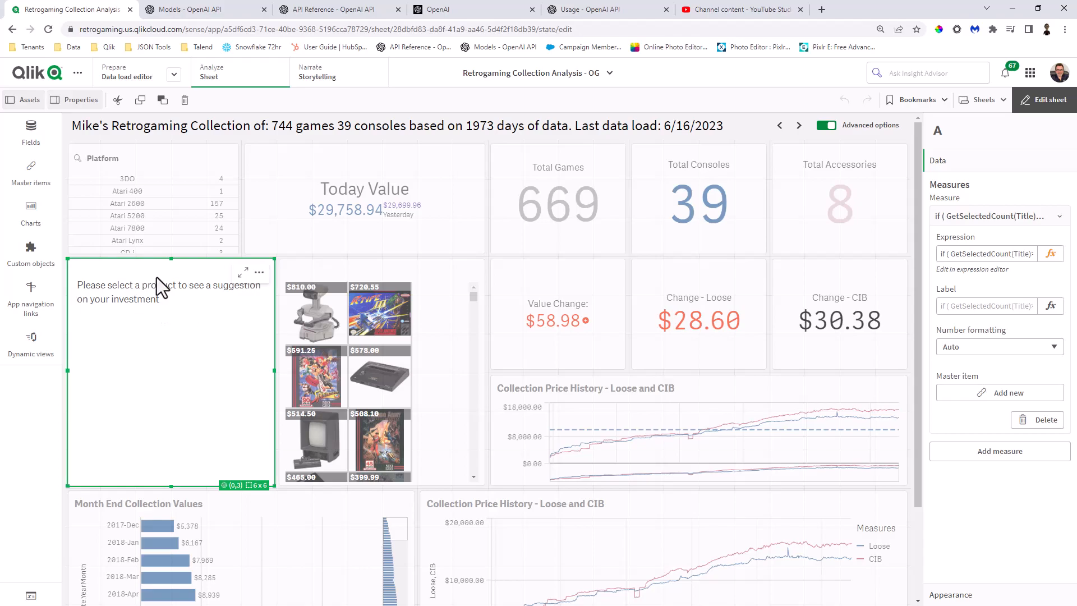
click(1042, 100)
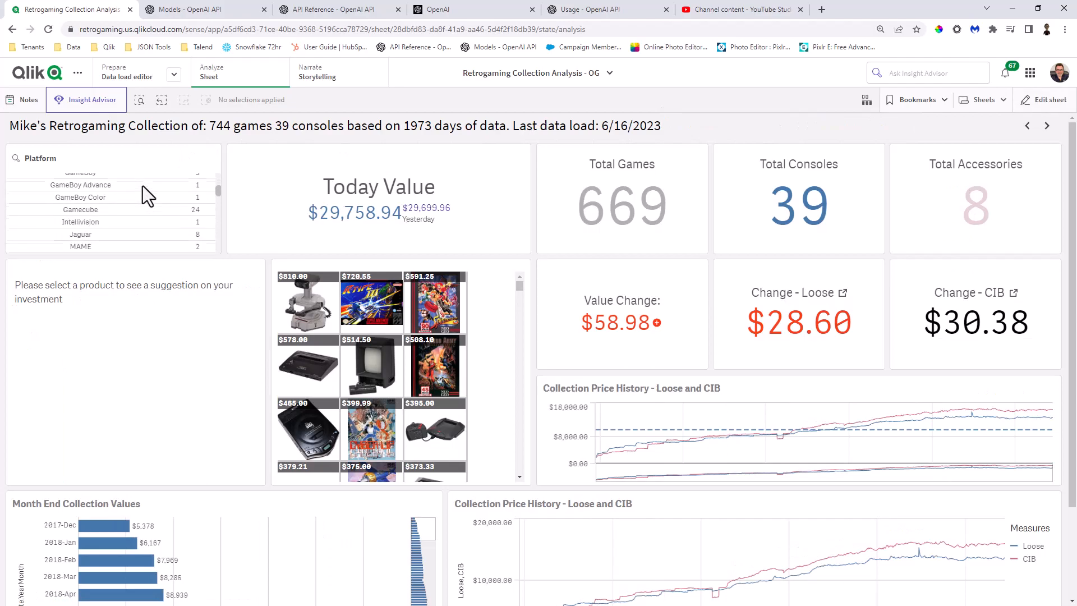
Select Neo Geo AES in the Platform filter, then pick the Neo Geo console image and confirm.
scroll(down, 3)
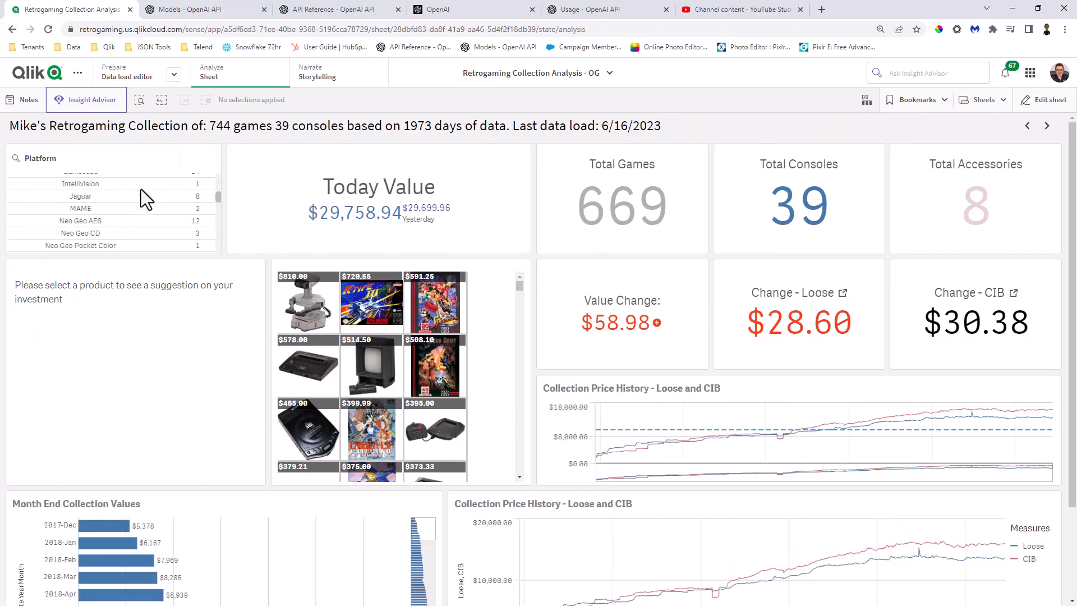
scroll(down, 3)
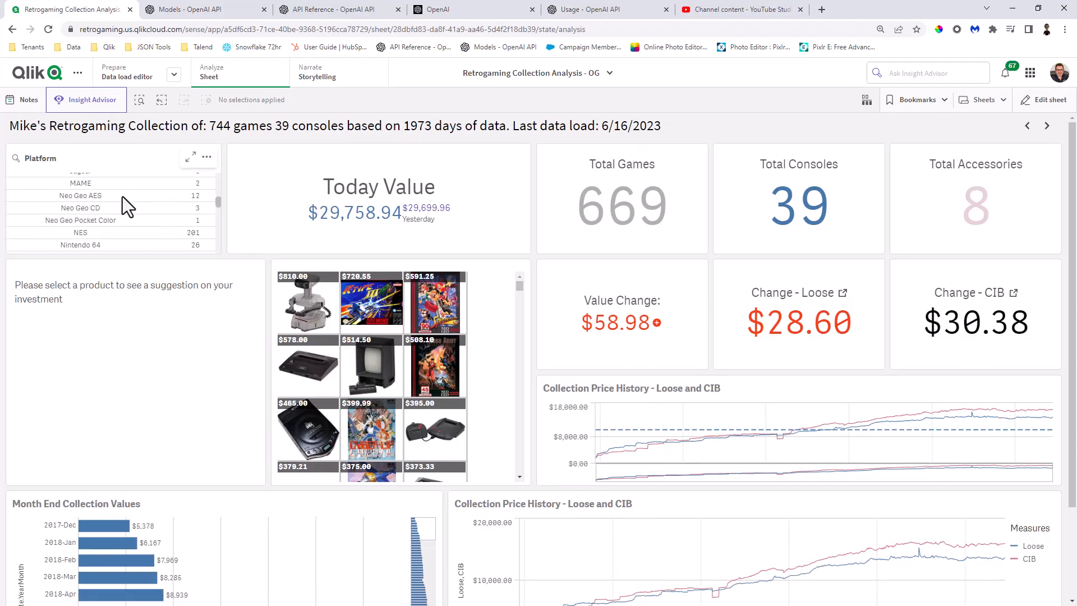
click(79, 195)
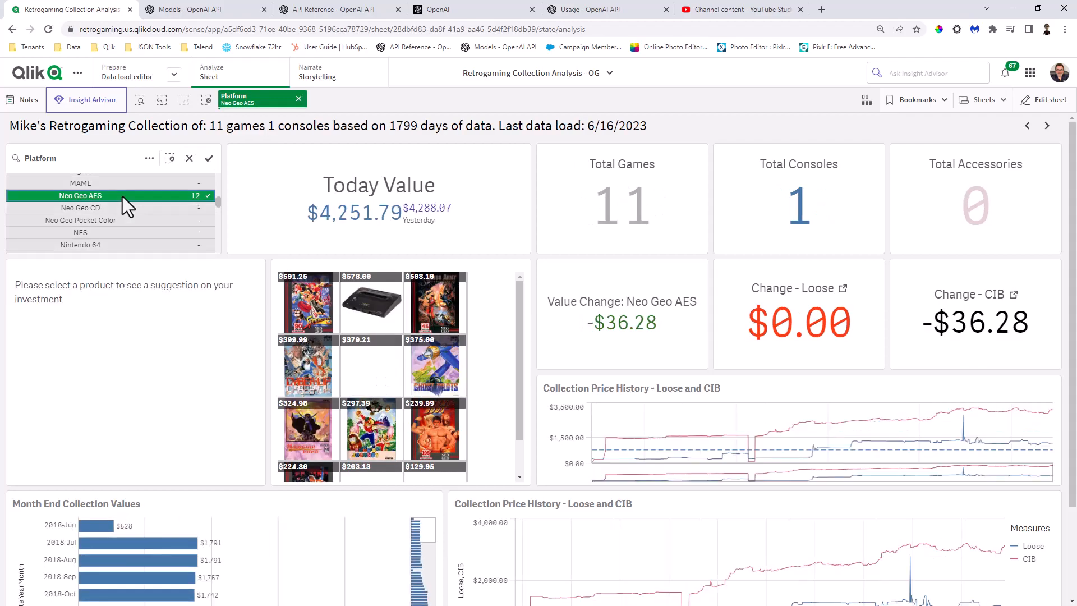
mouse_move(377, 323)
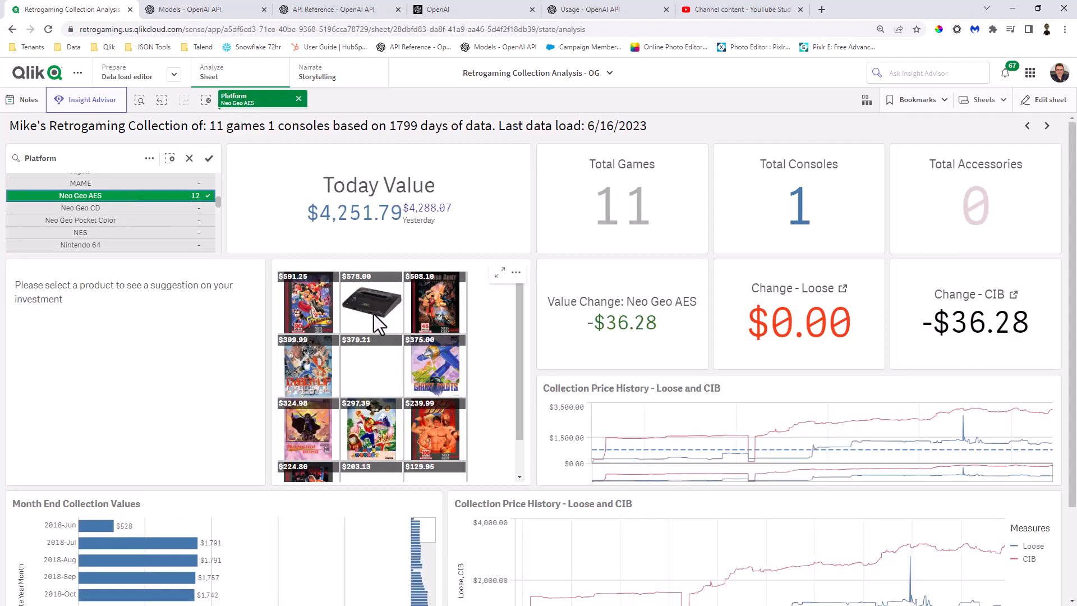
click(370, 303)
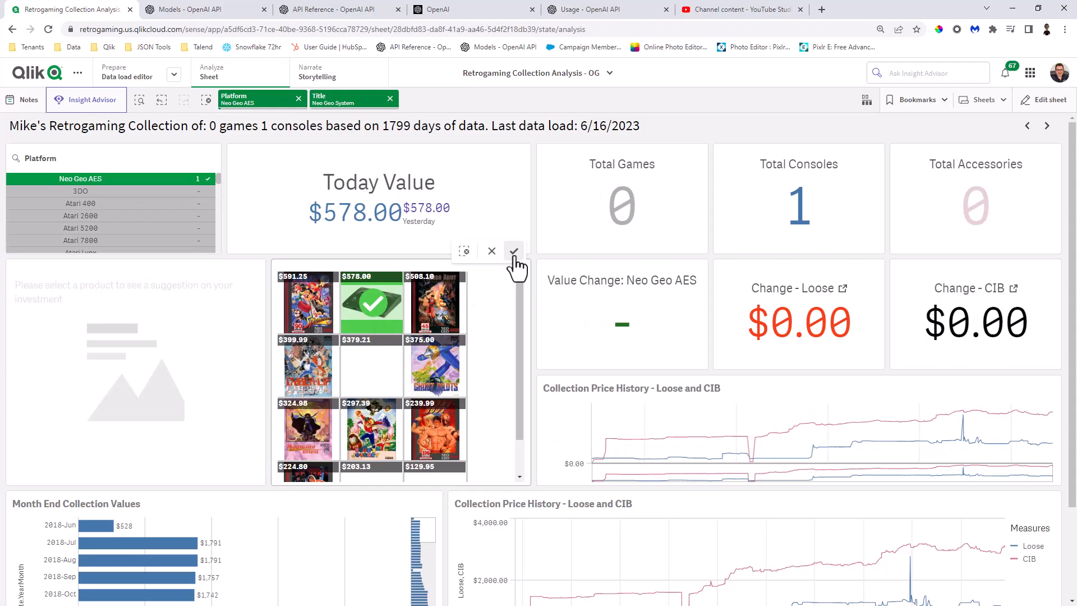
click(512, 250)
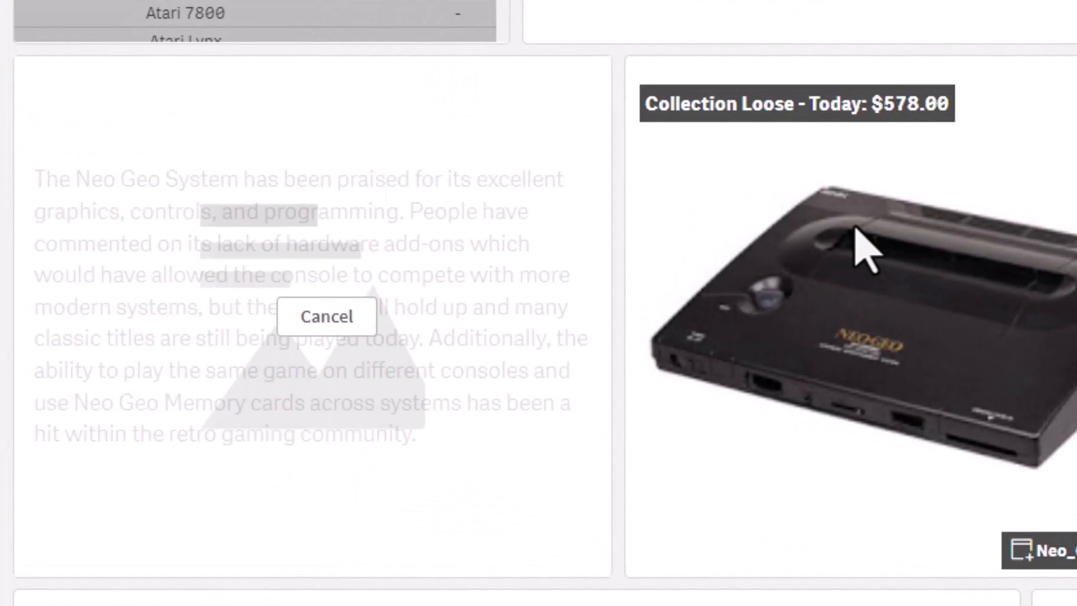
Wait while the chart loads the OpenAI commentary on the Neo Geo System.
click(325, 316)
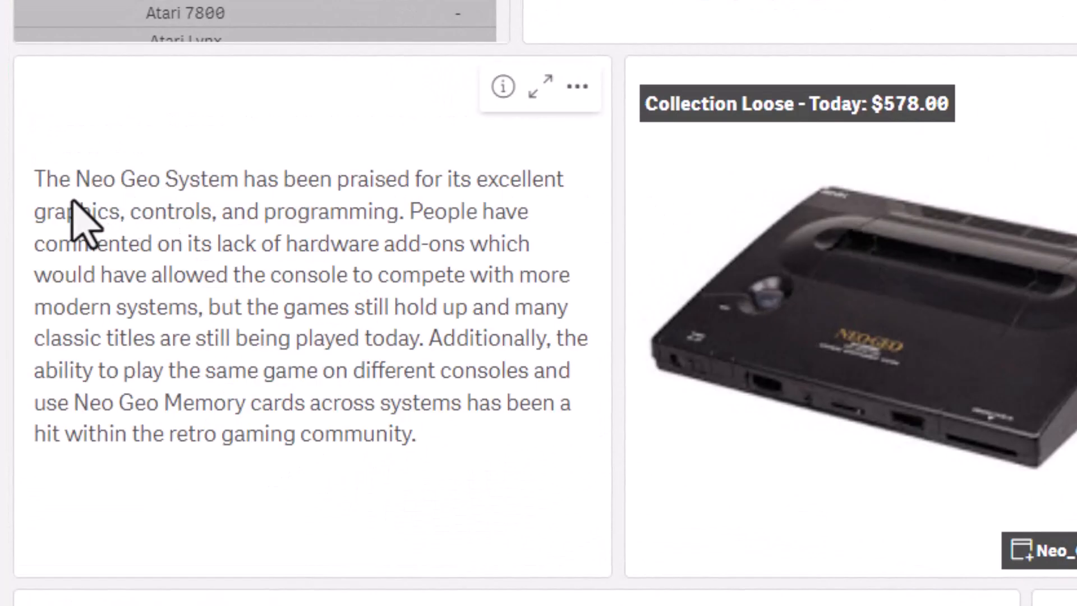
mouse_move(172, 296)
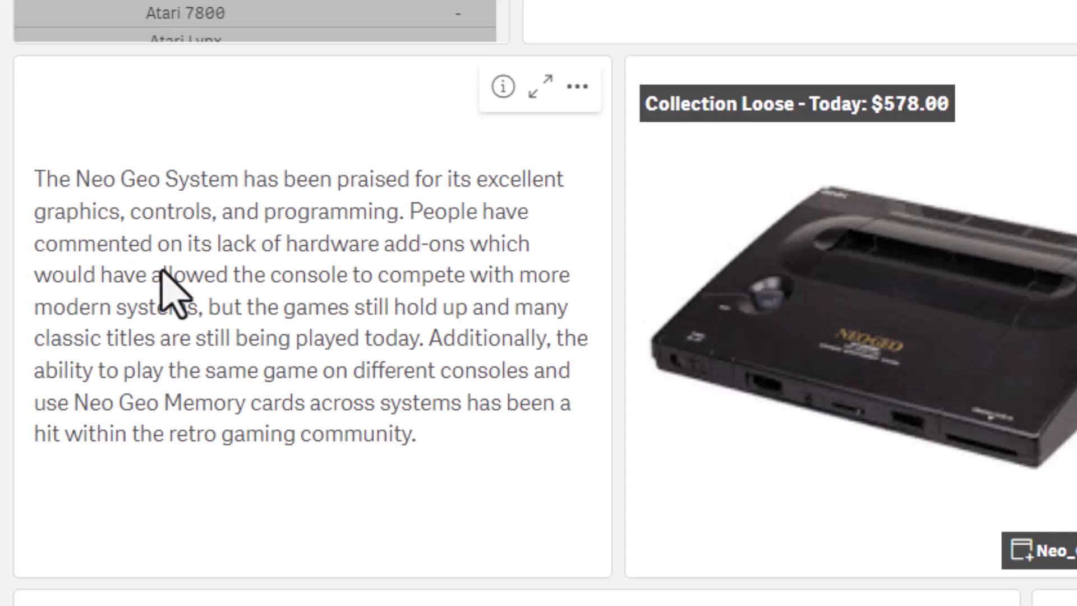
mouse_move(317, 337)
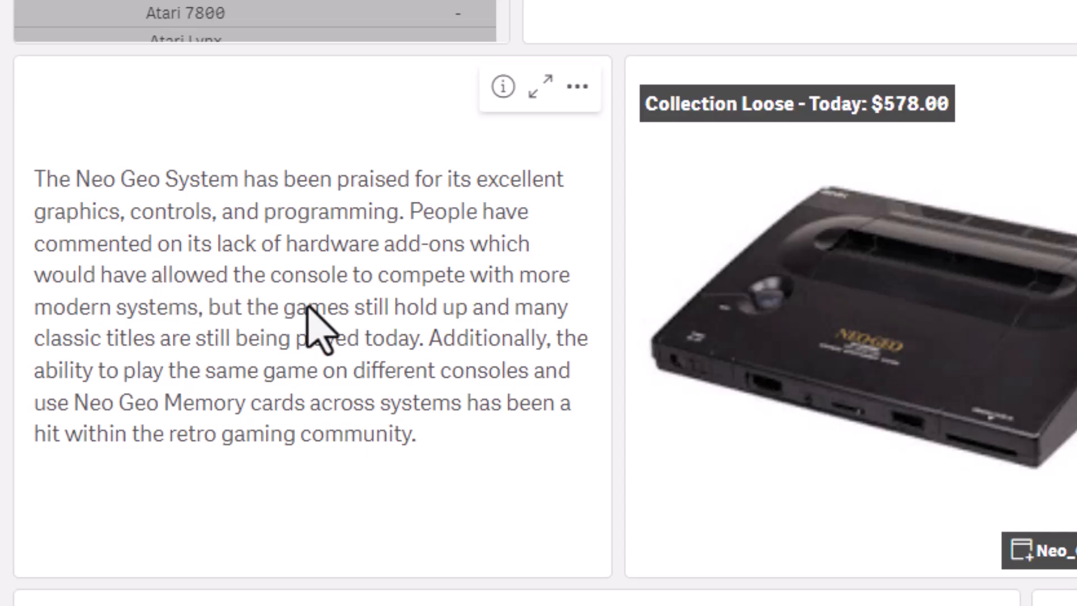